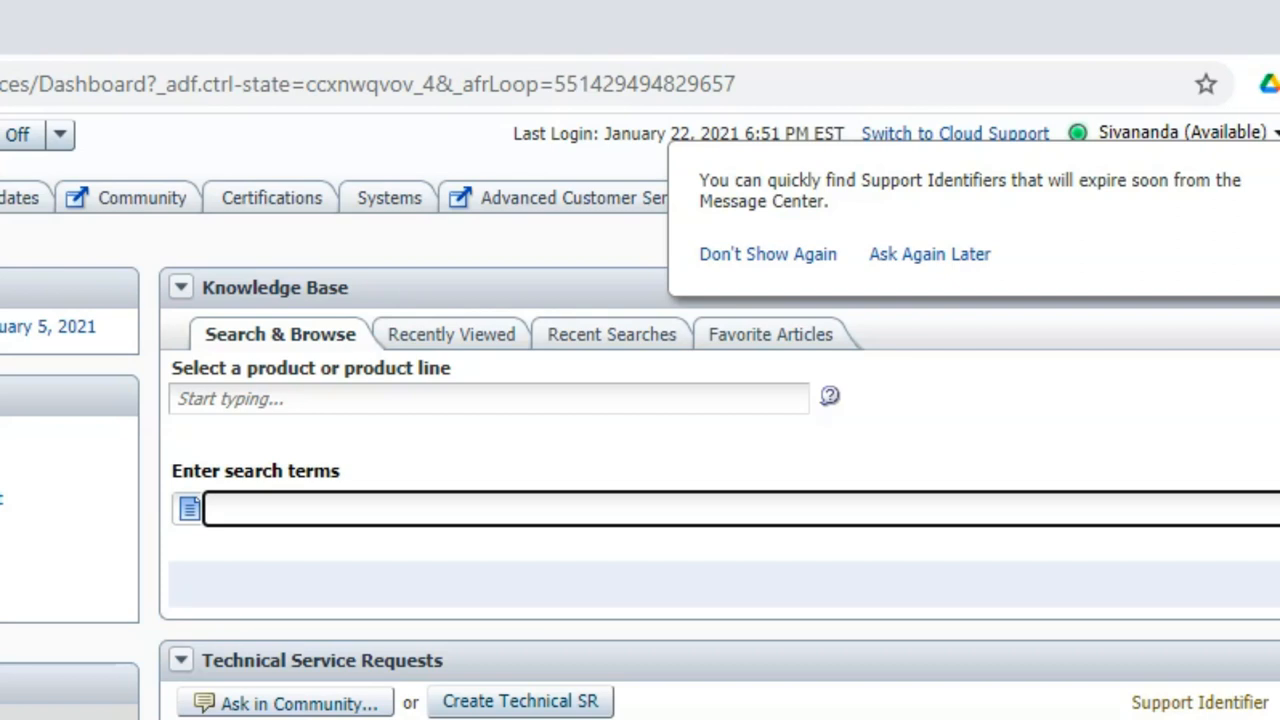
Step: Navigate from the PeopleSoft Update Manager article to the HCM 9.2.037 Native OS Windows patch page
{"action": "type", "text": "peoplesoft update manager"}
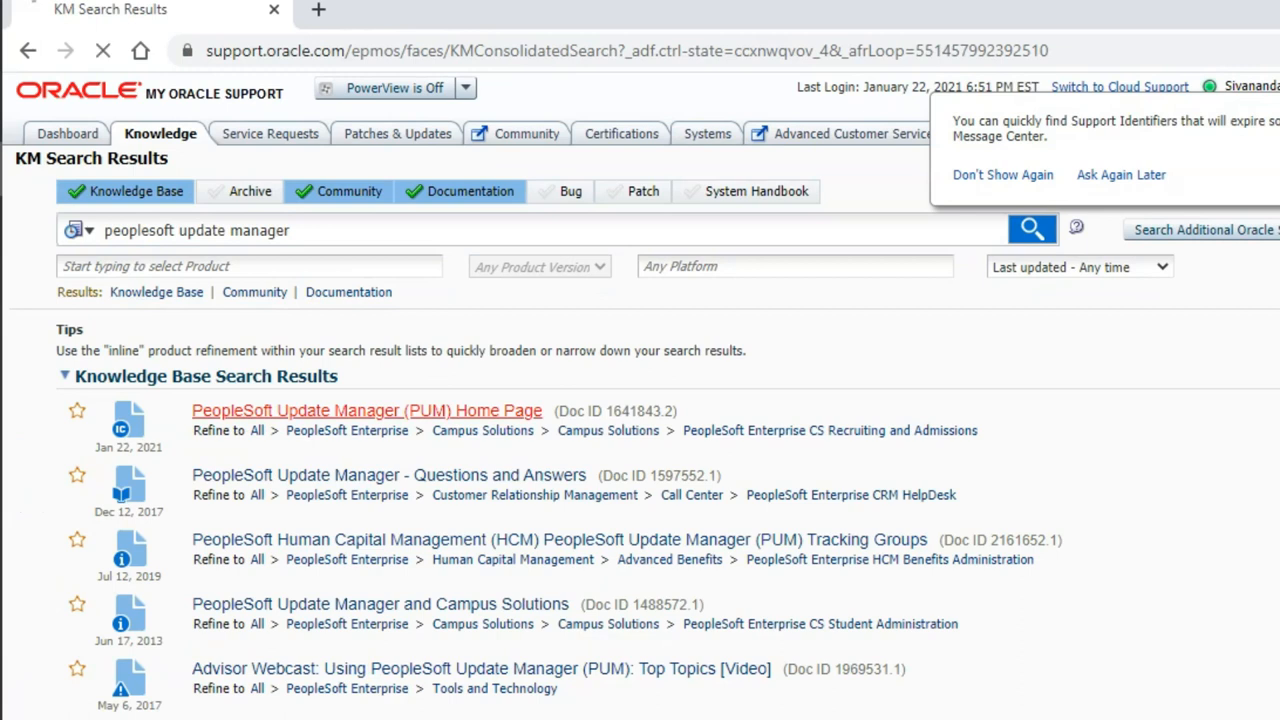
{"action": "left_click", "coordinate": [366, 410]}
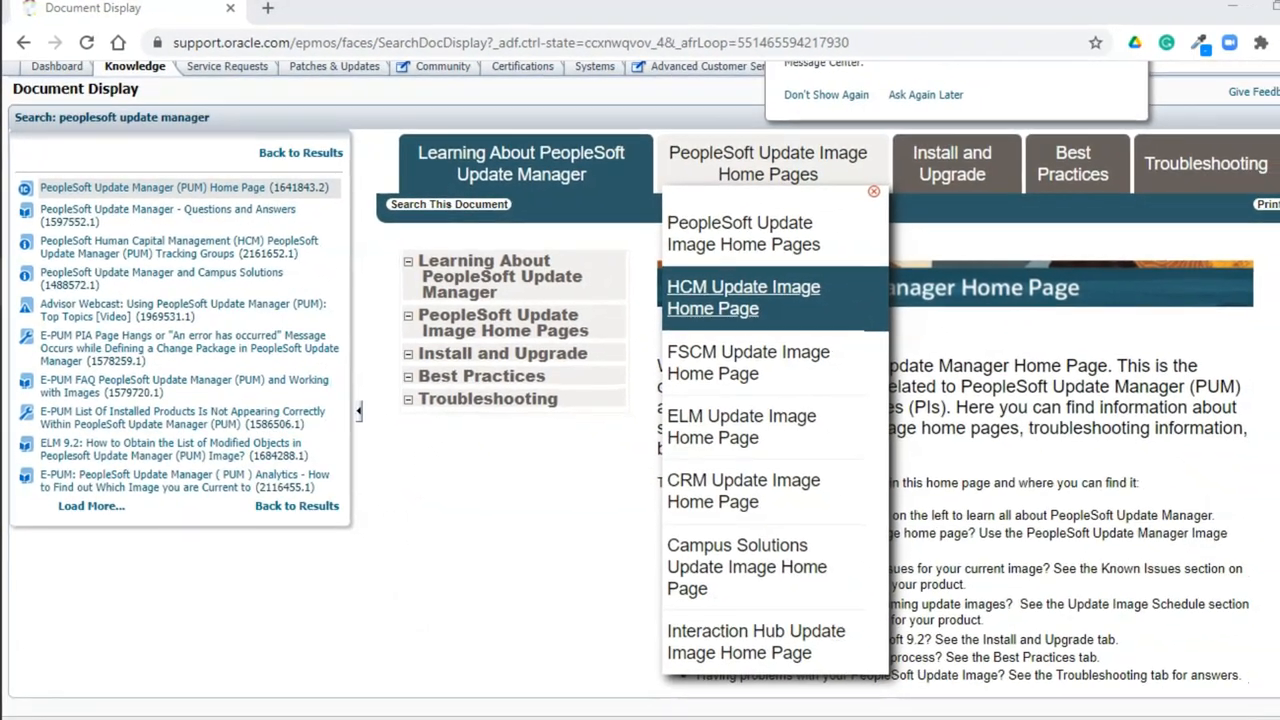
{"action": "left_click", "coordinate": [743, 297]}
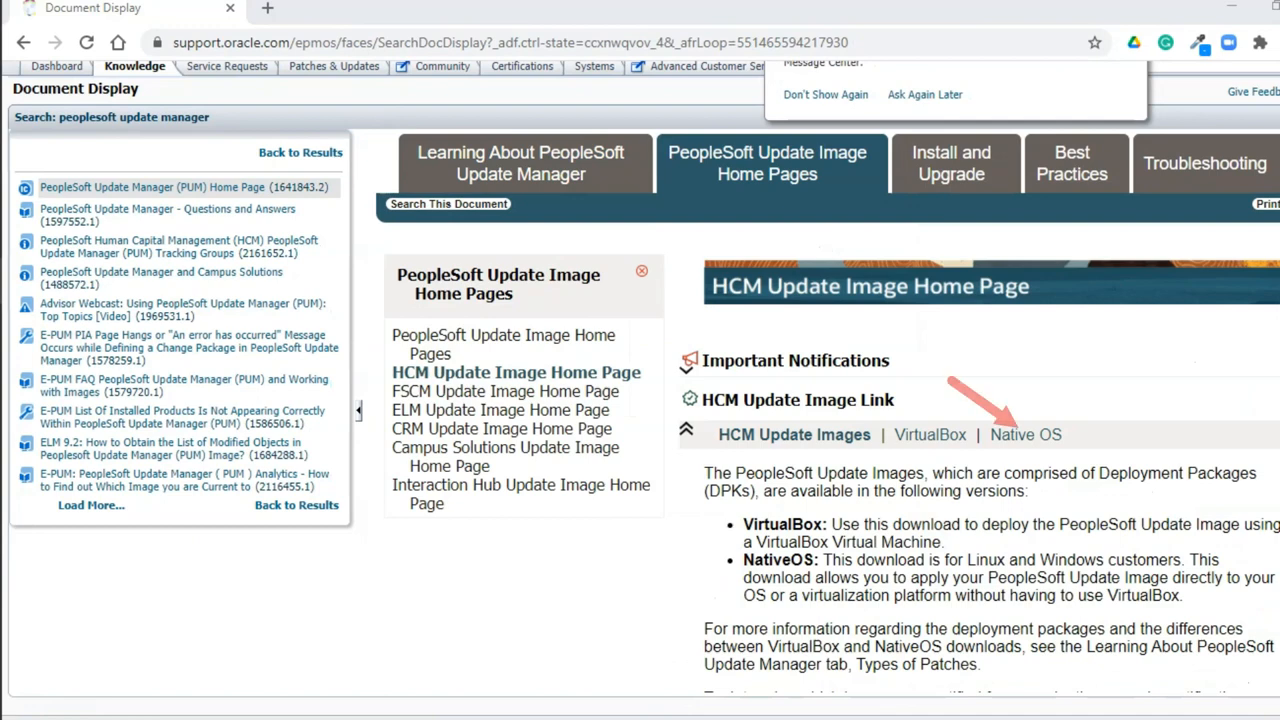
{"action": "left_click", "coordinate": [1026, 434]}
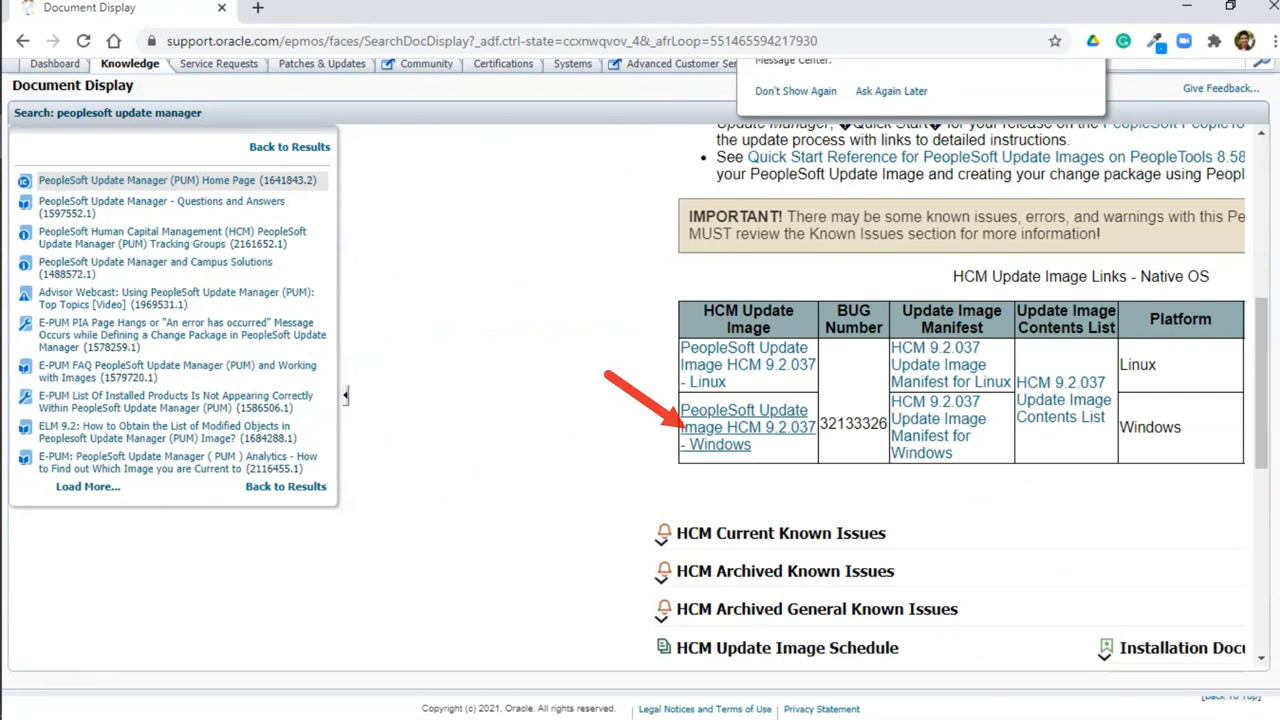
{"action": "left_click", "coordinate": [743, 427]}
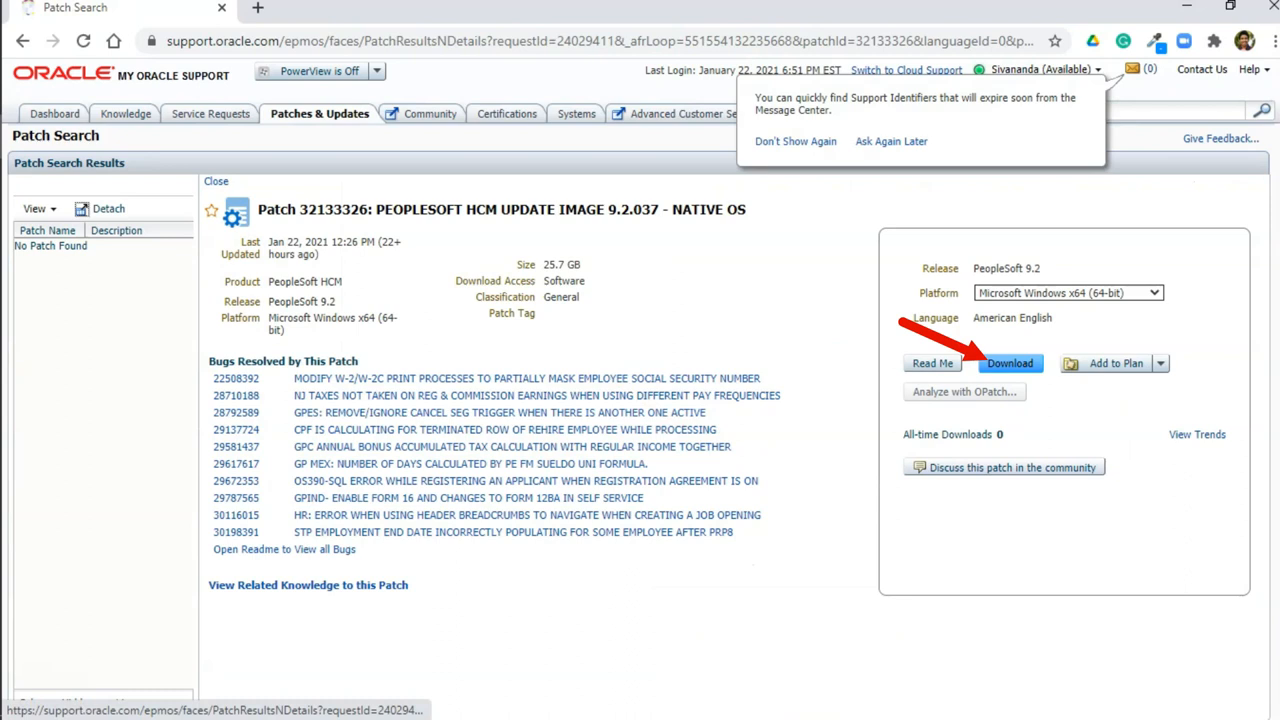
Step: Start downloading all eleven zip files of patch 32133326 via Download All
{"action": "left_click", "coordinate": [1009, 363]}
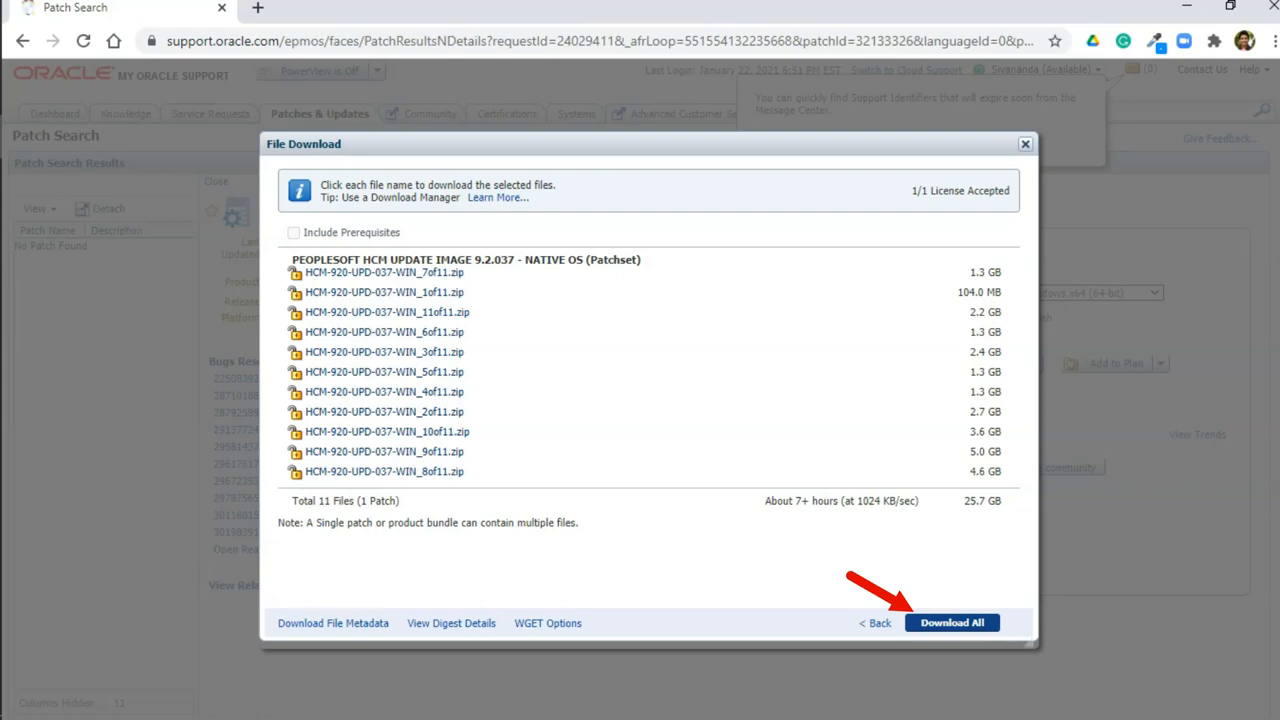
{"action": "left_click", "coordinate": [951, 622]}
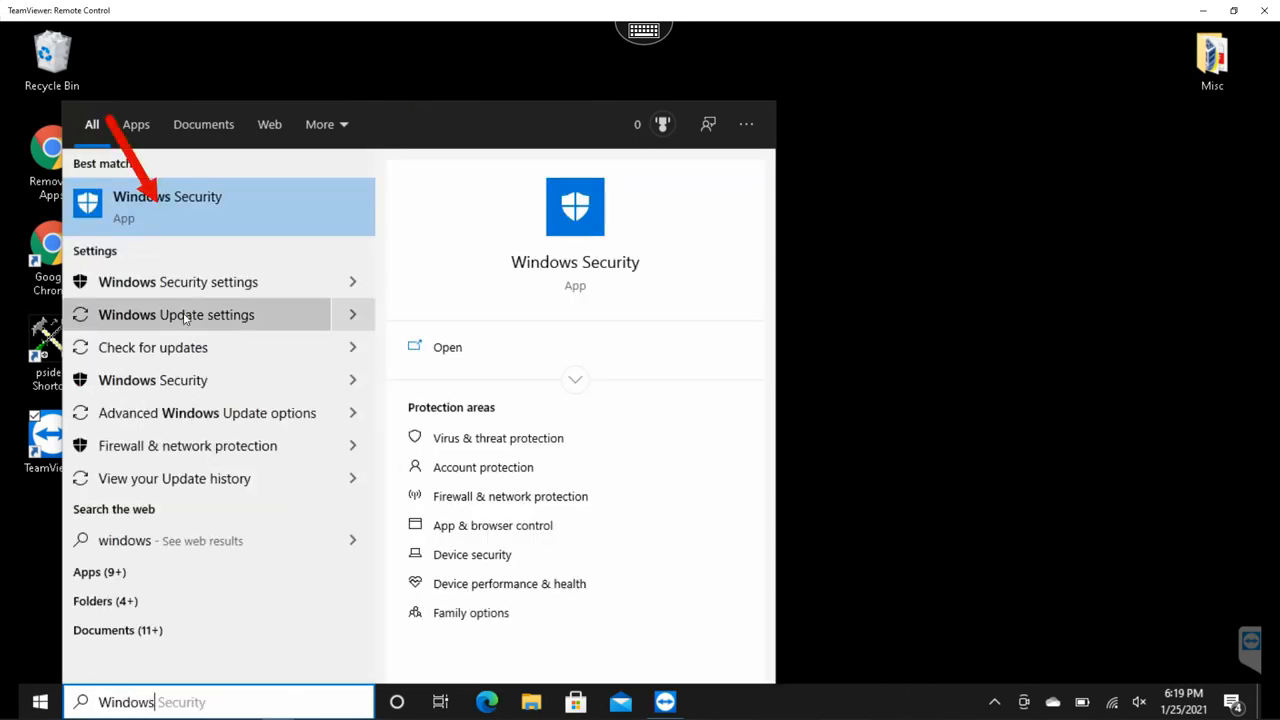
Step: Turn off Real-time protection under Virus & threat protection and approve the UAC prompt
{"action": "left_click", "coordinate": [167, 205]}
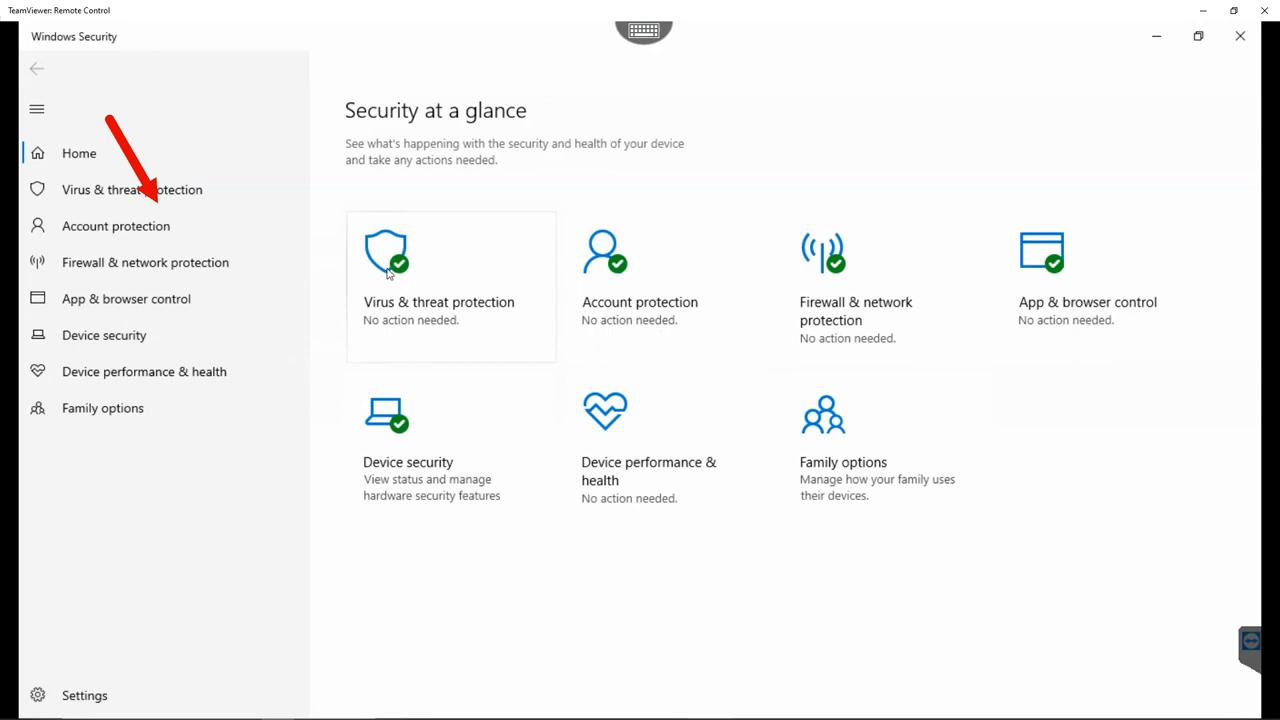
{"action": "left_click", "coordinate": [131, 189]}
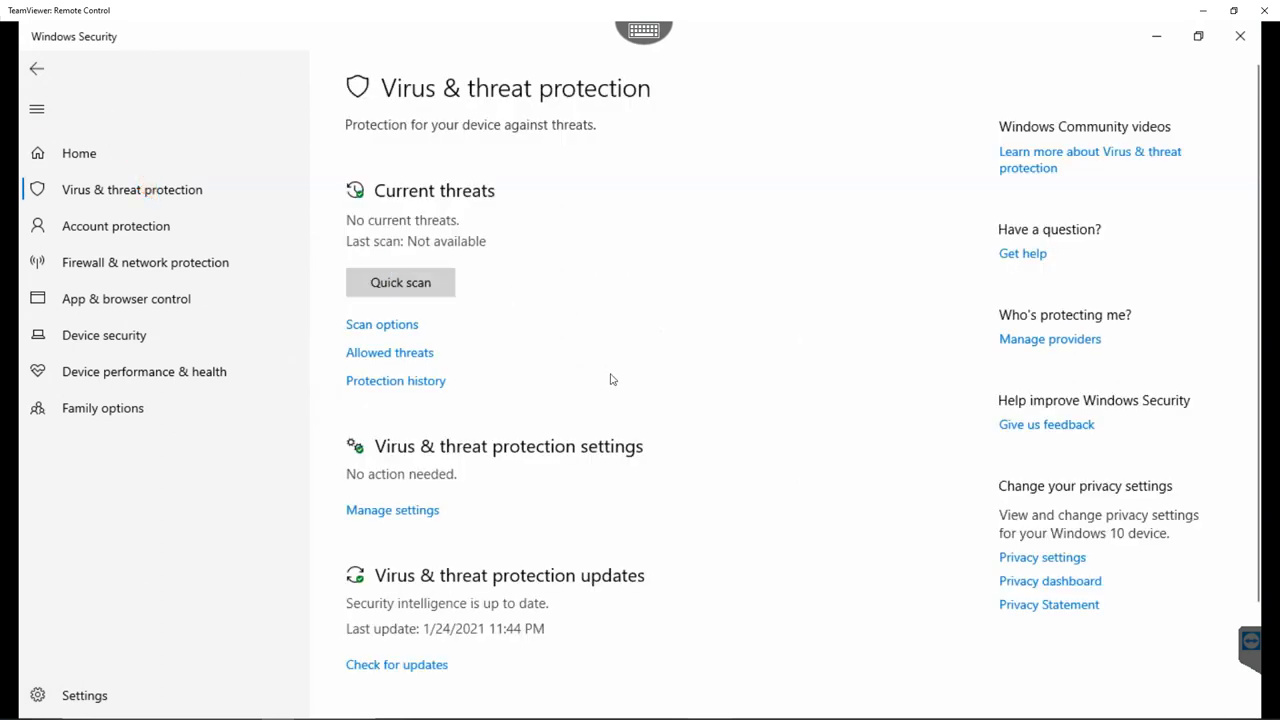
{"action": "left_click", "coordinate": [392, 509]}
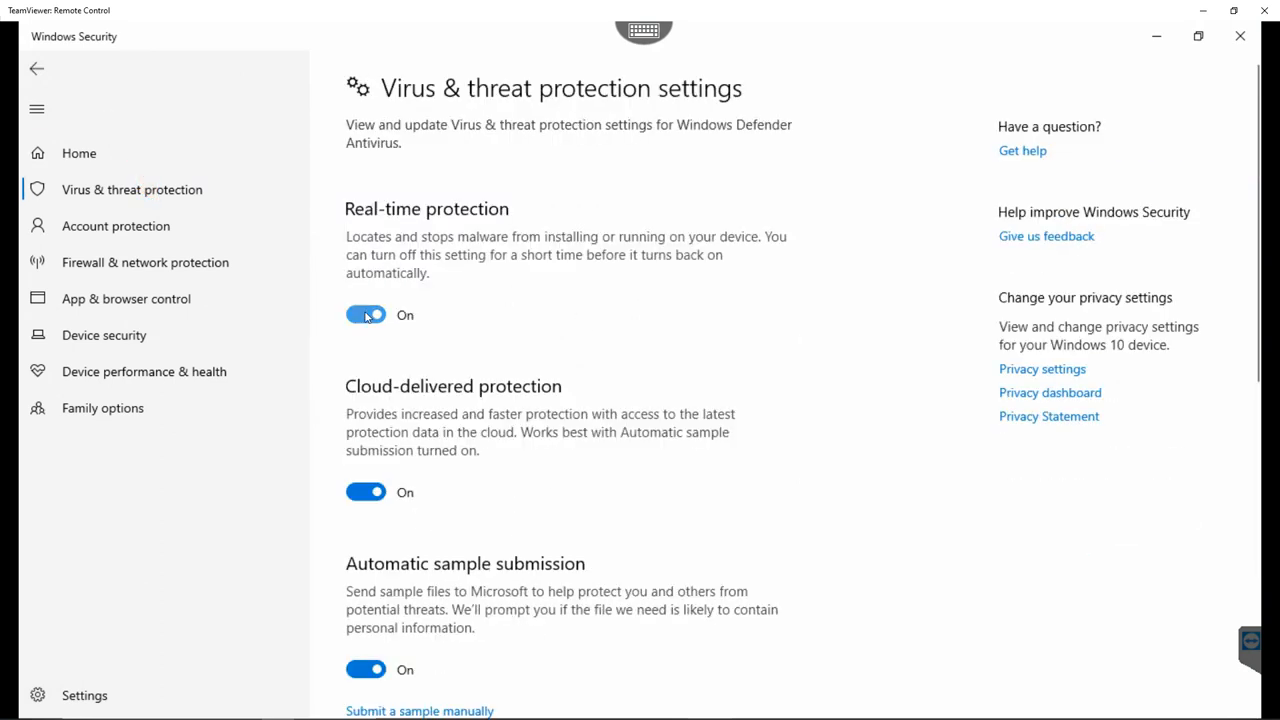
{"action": "left_click", "coordinate": [366, 315]}
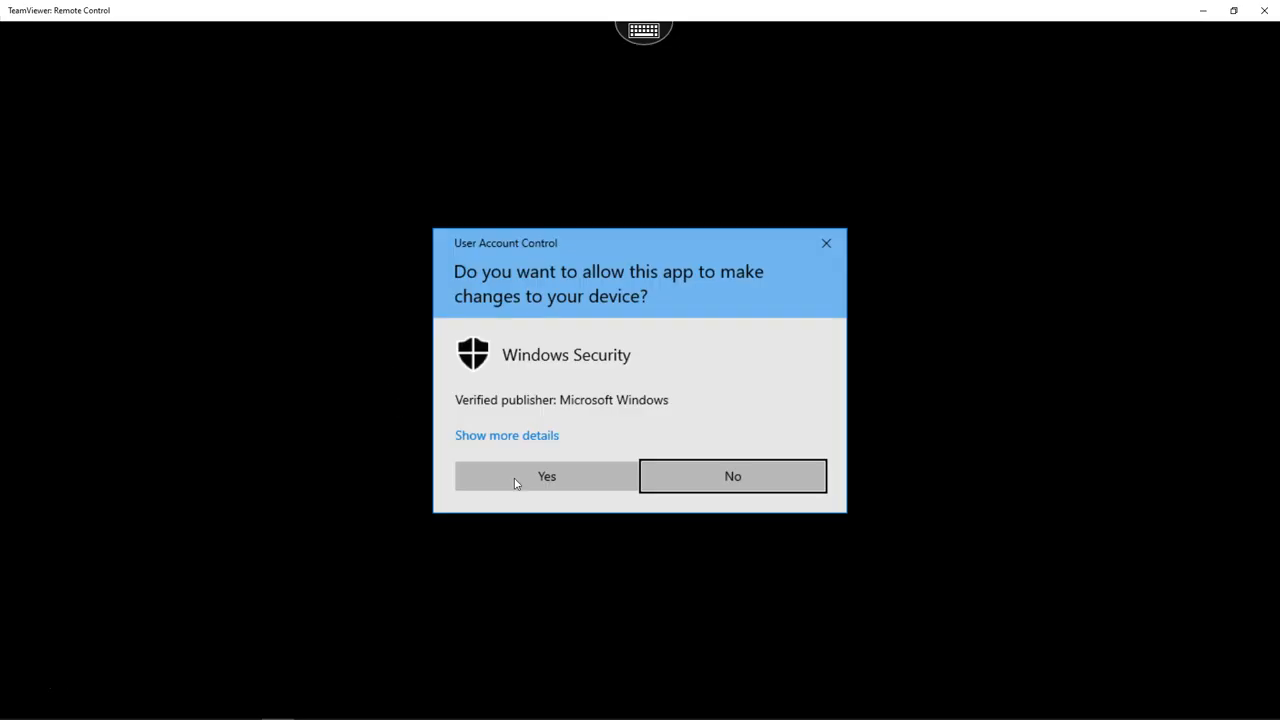
{"action": "left_click", "coordinate": [546, 475]}
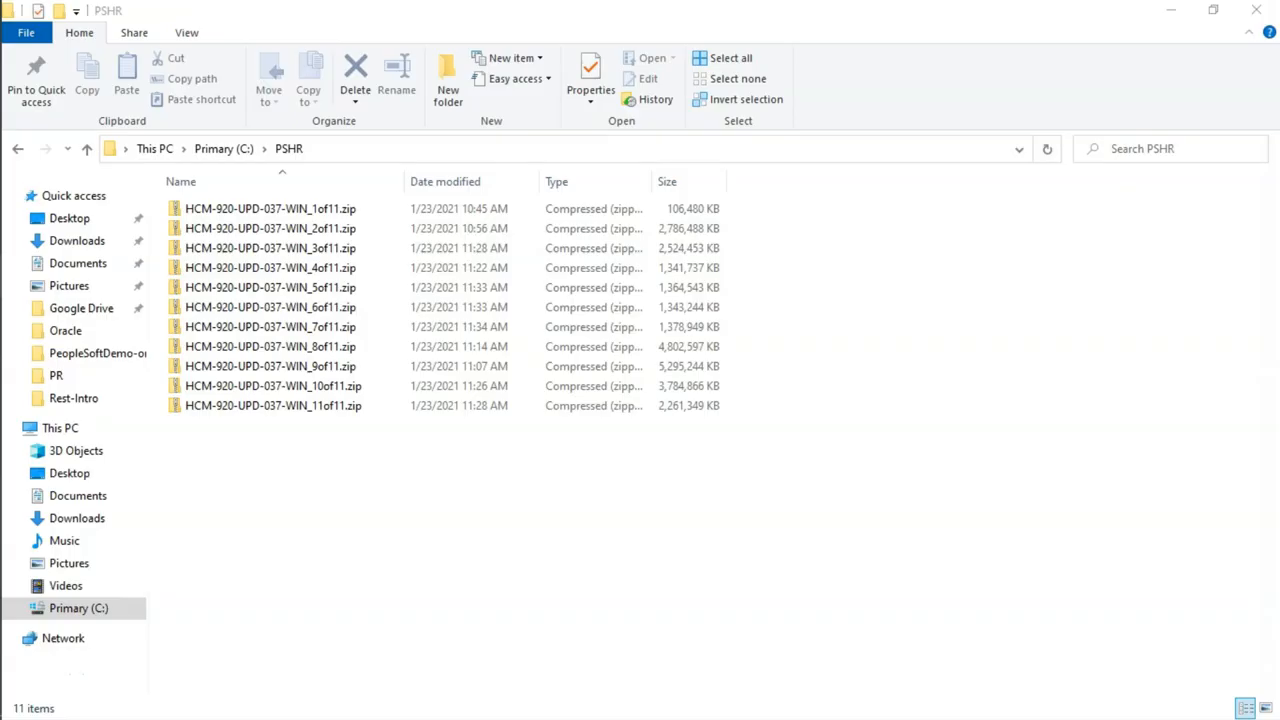
Step: Extract HCM-920-UPD-037-WIN_1of11.zip into the C:\PSHR folder
{"action": "left_click", "coordinate": [271, 208]}
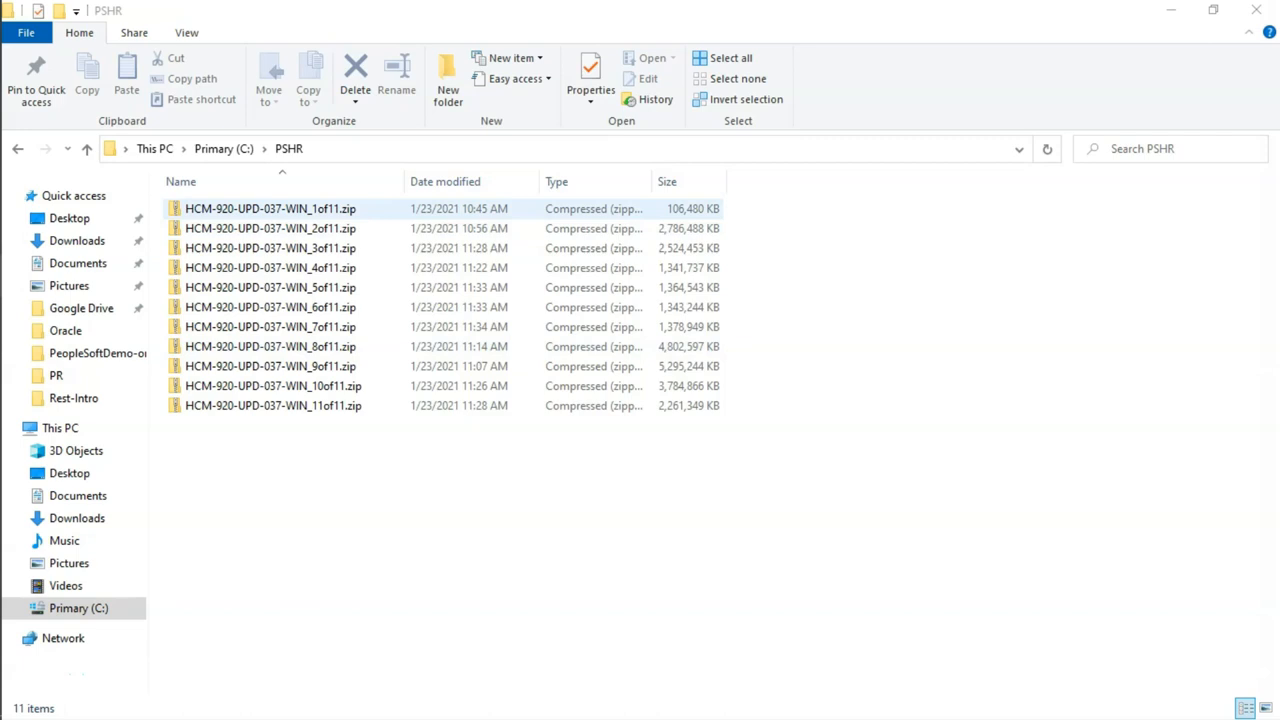
{"action": "left_click", "coordinate": [270, 208]}
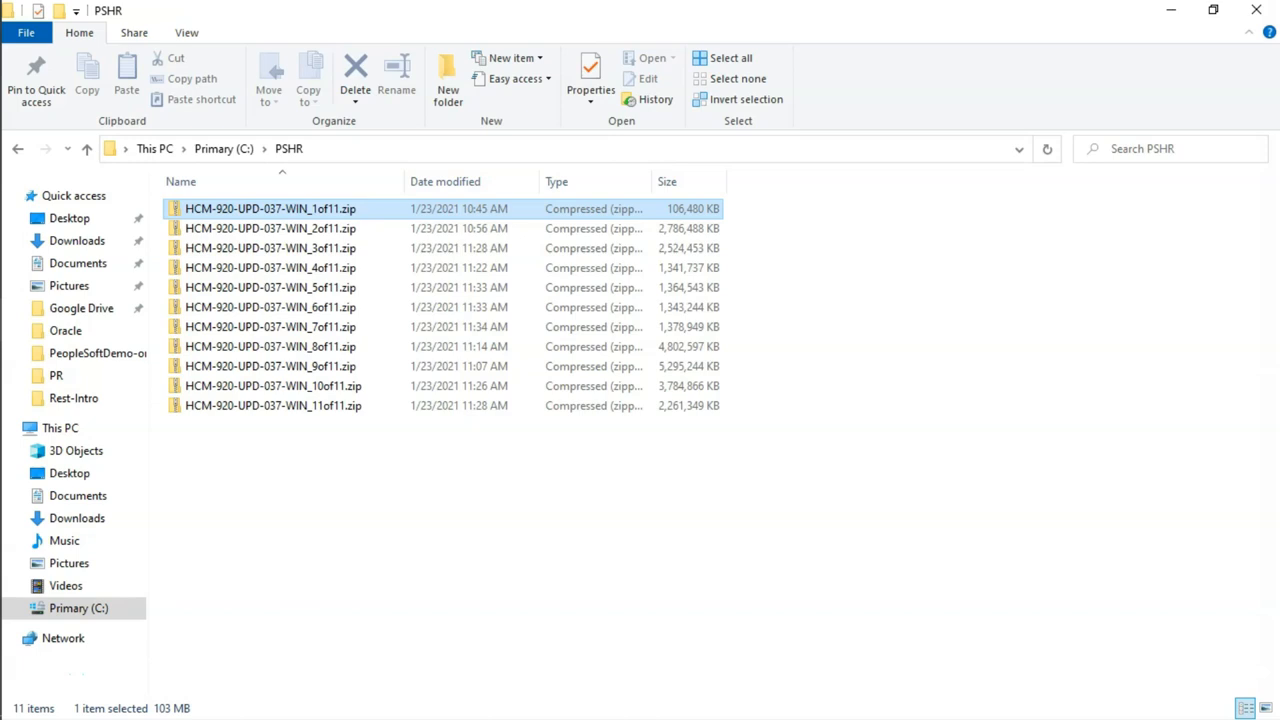
{"action": "right_click", "coordinate": [270, 208]}
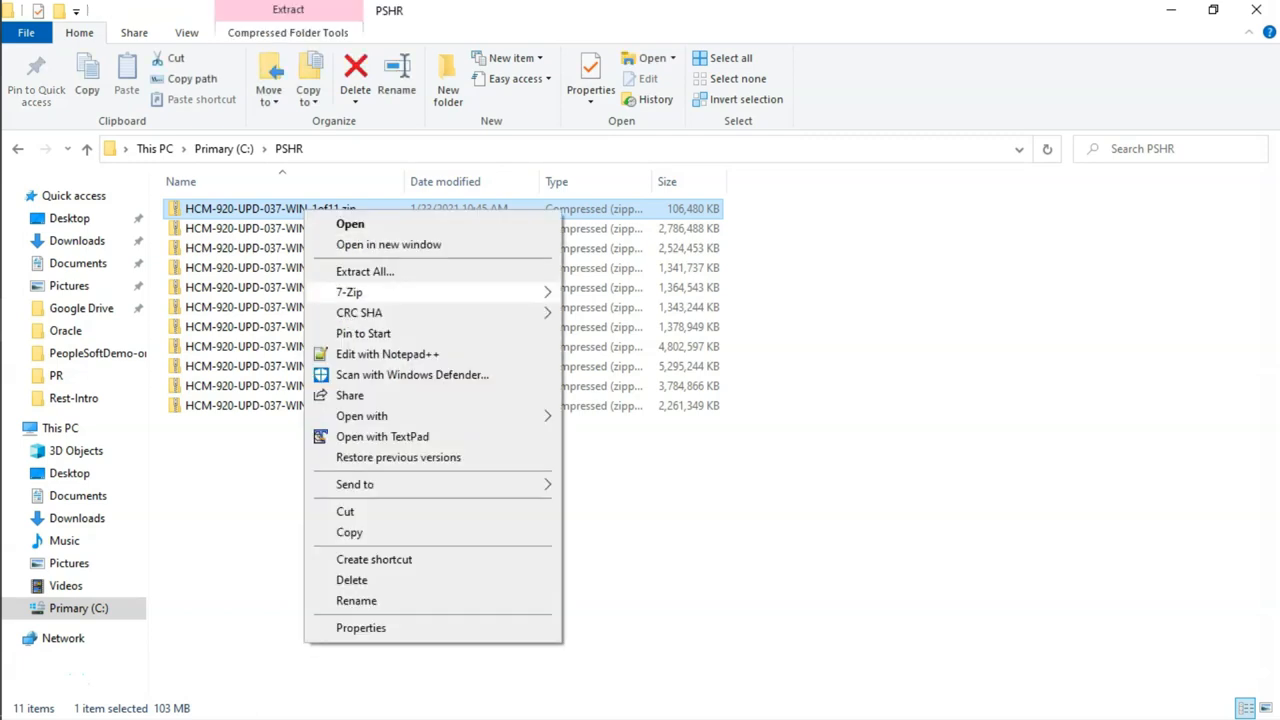
{"action": "left_click", "coordinate": [364, 271]}
{"action": "type", "text": "i"}
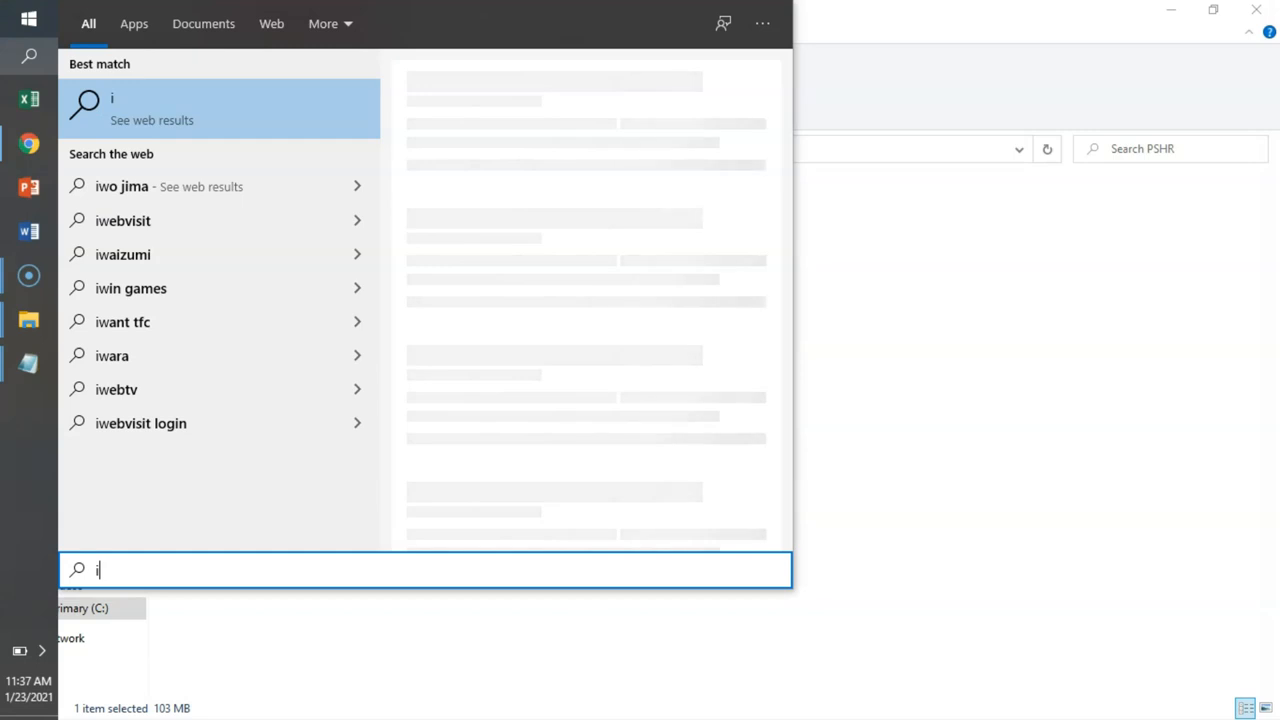
Step: Launch Windows PowerShell with administrator rights from Windows search
{"action": "type", "text": "windows power sh"}
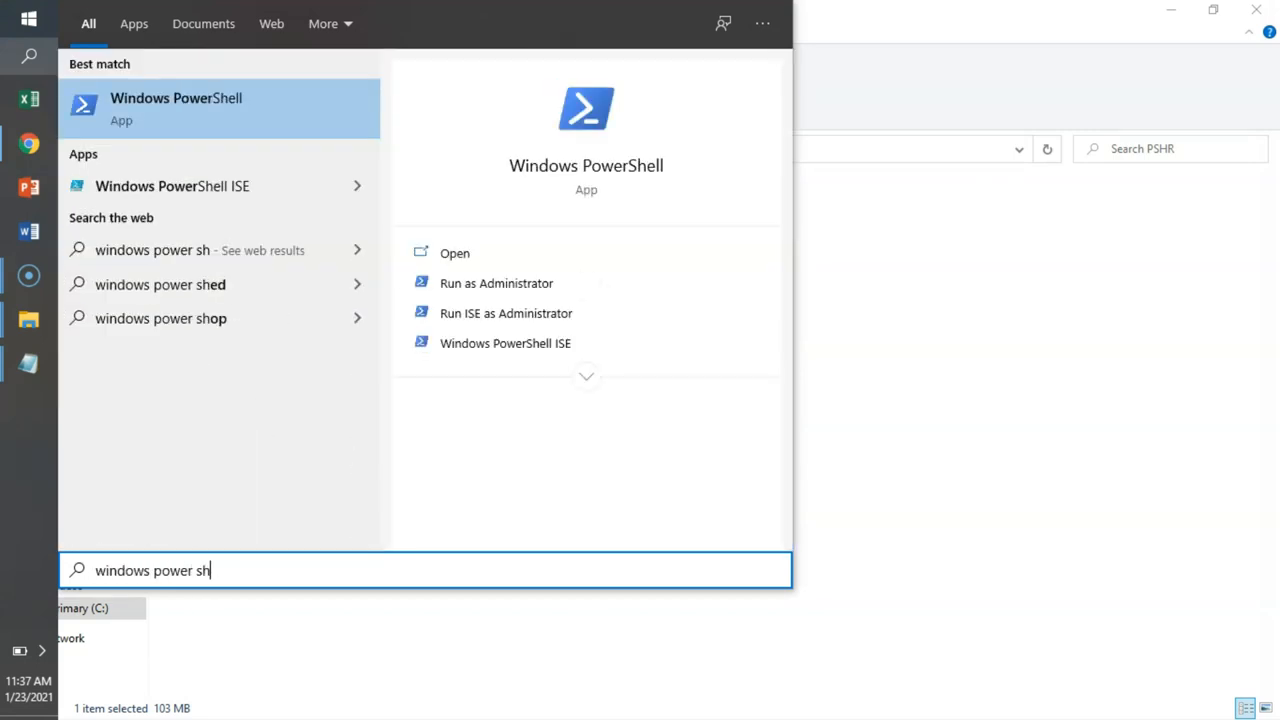
{"action": "right_click", "coordinate": [175, 108]}
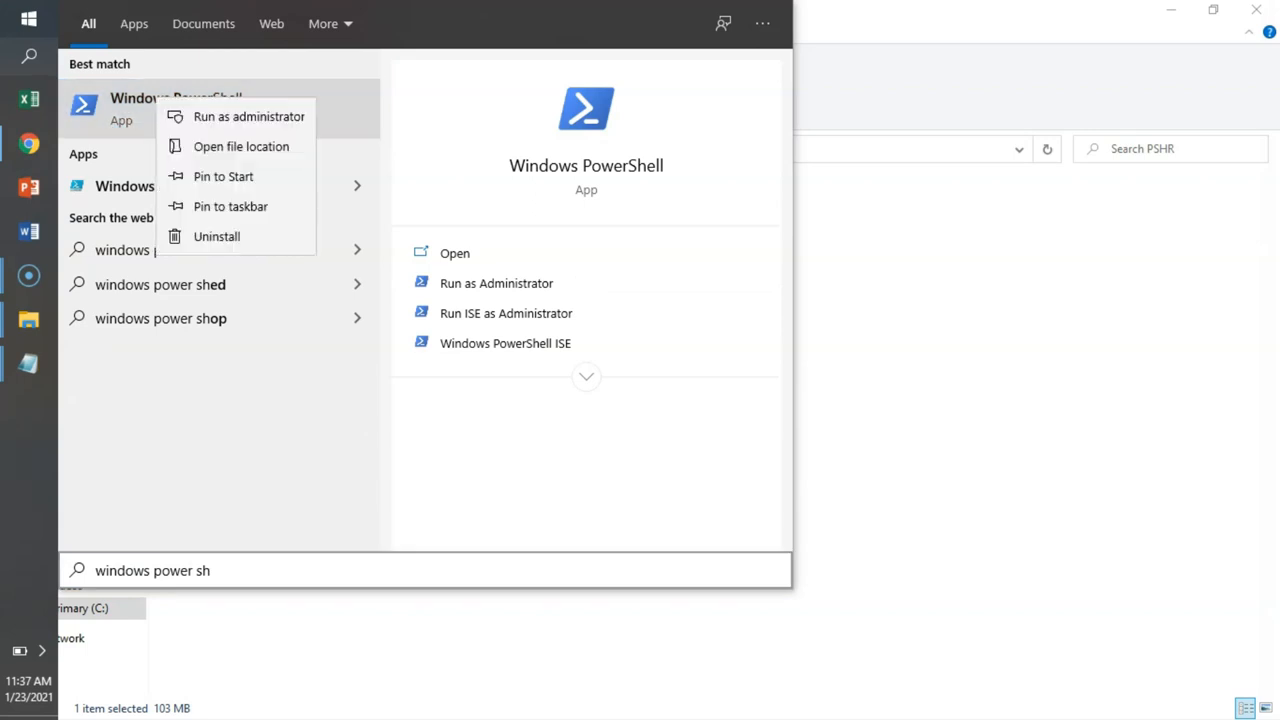
{"action": "mouse_move", "coordinate": [249, 116]}
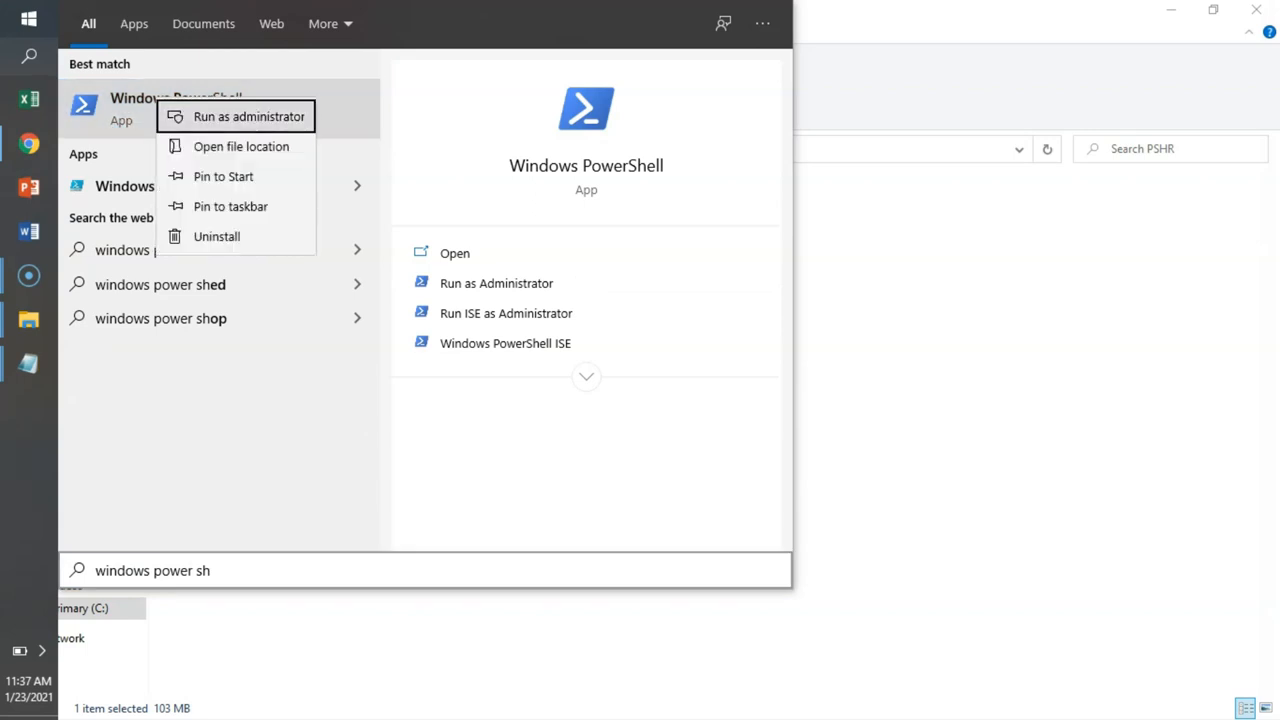
{"action": "left_click", "coordinate": [248, 116]}
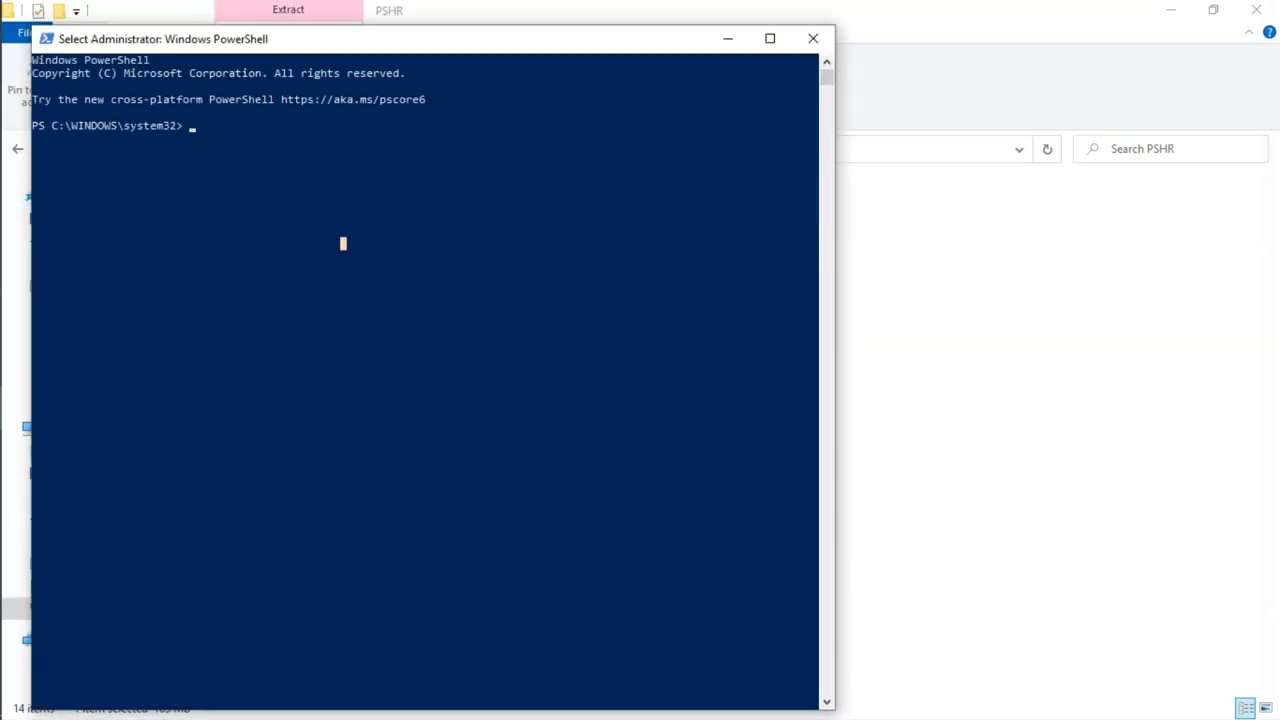
Step: Change to C:\PSHR, run Set-ExecutionPolicy and move into the setup folder
{"action": "type", "text": "cd C"}
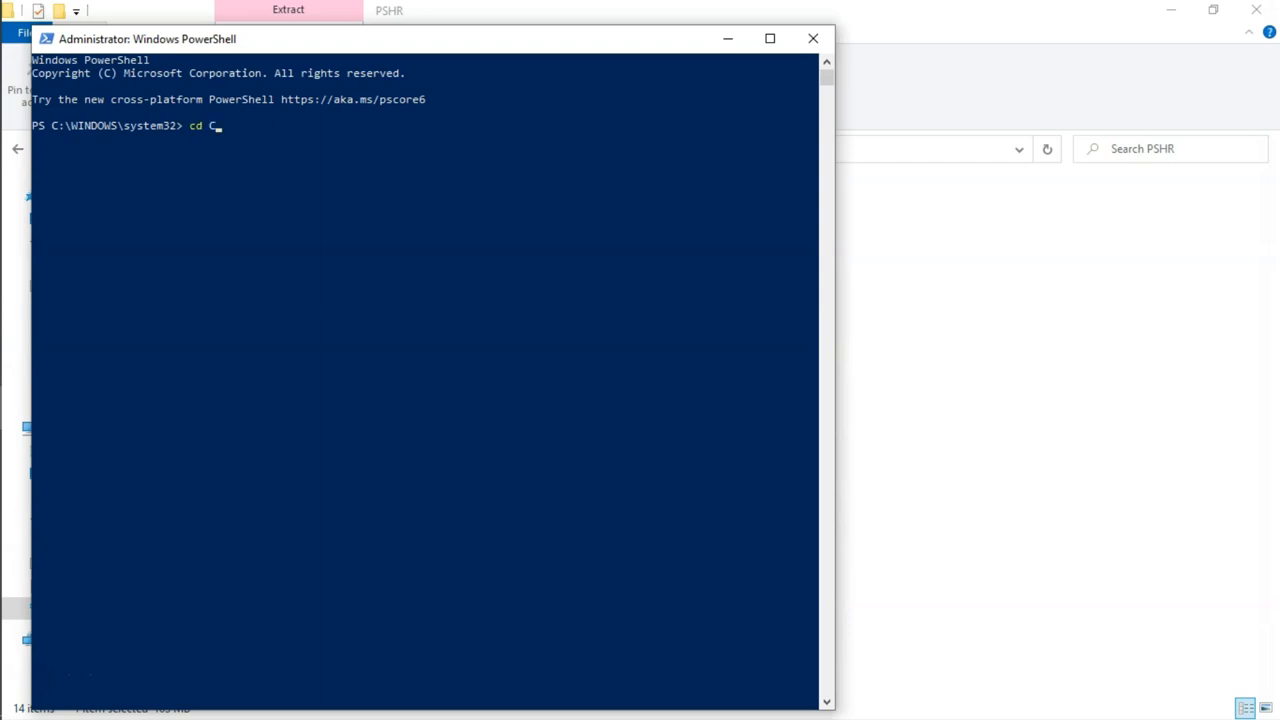
{"action": "type", "text": ":\\PSHR"}
{"action": "type", "text": "cd"}
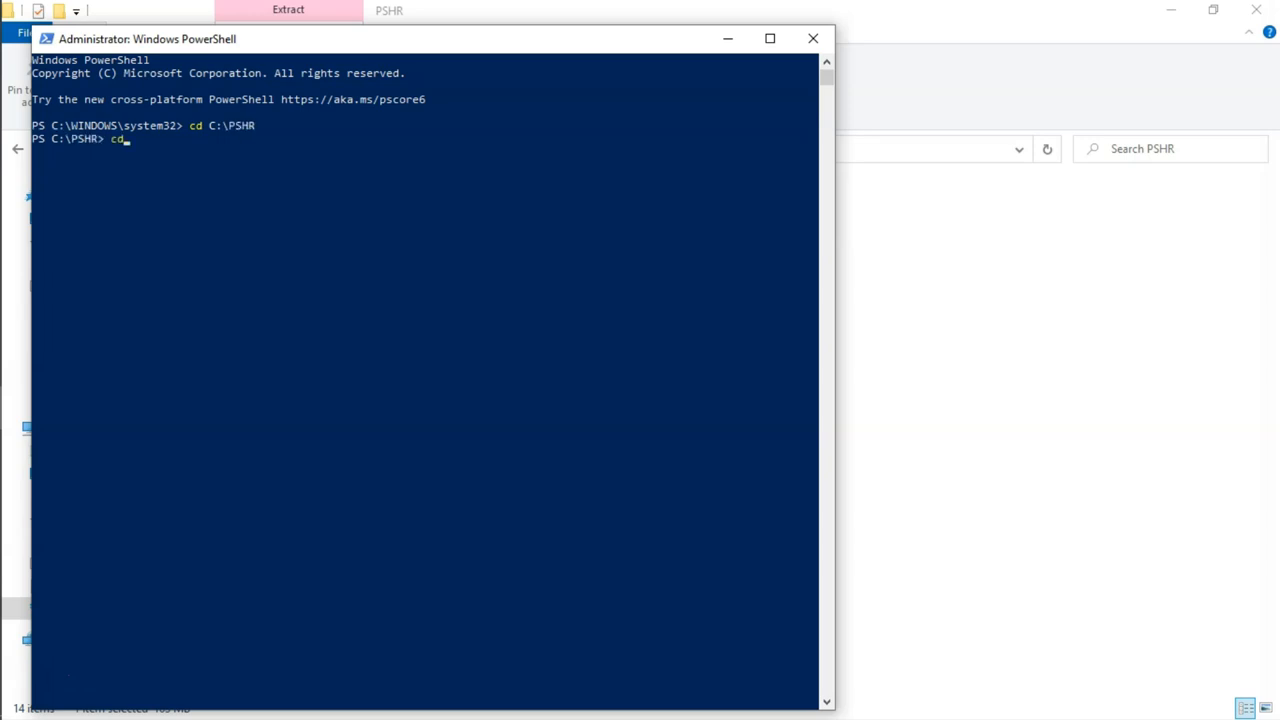
{"action": "type", "text": "Set-Execu"}
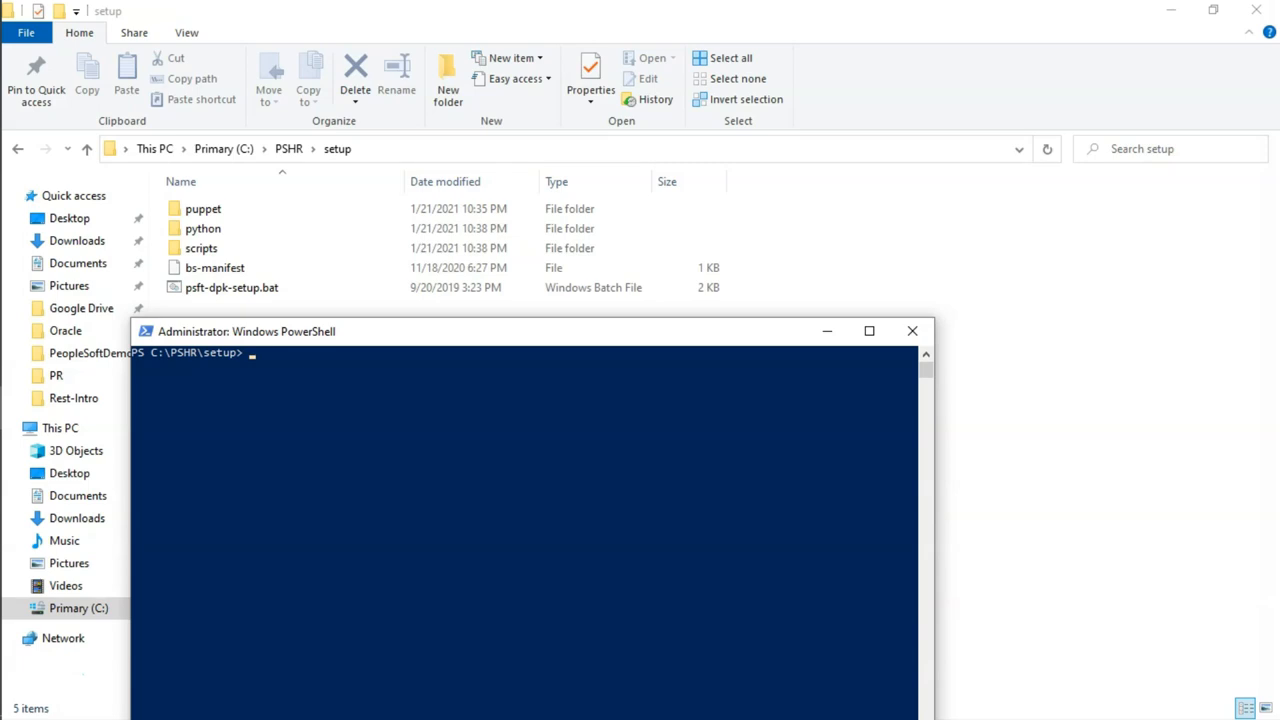
Step: Run psft-dpk-setup and answer Y to install Puppet
{"action": "type", "text": "./psft-dpk-setup"}
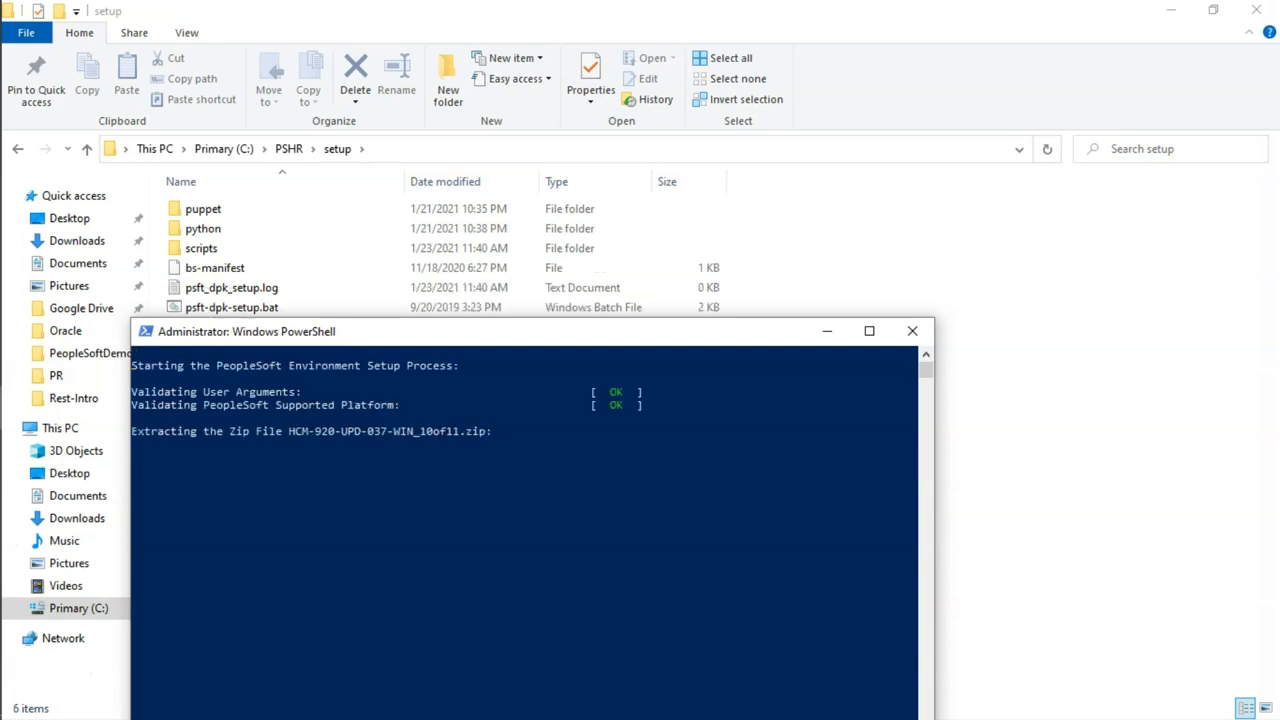
{"action": "left_click", "coordinate": [868, 331]}
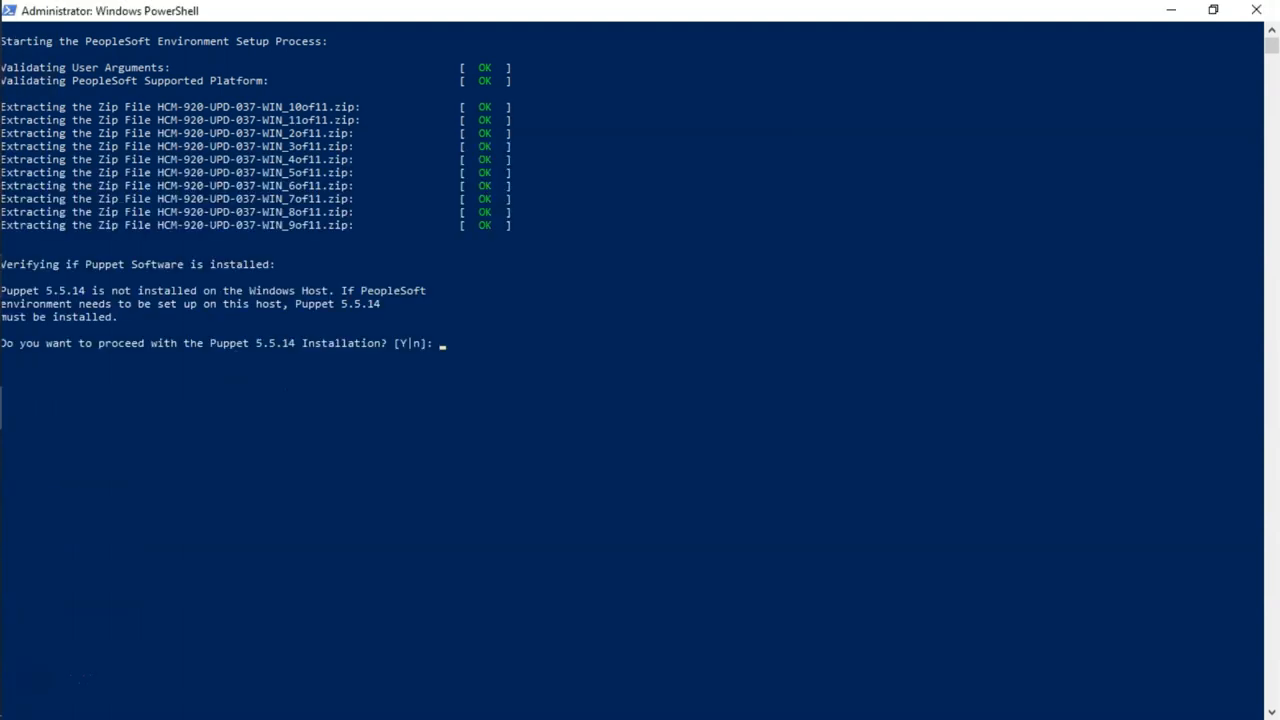
{"action": "type", "text": "Y"}
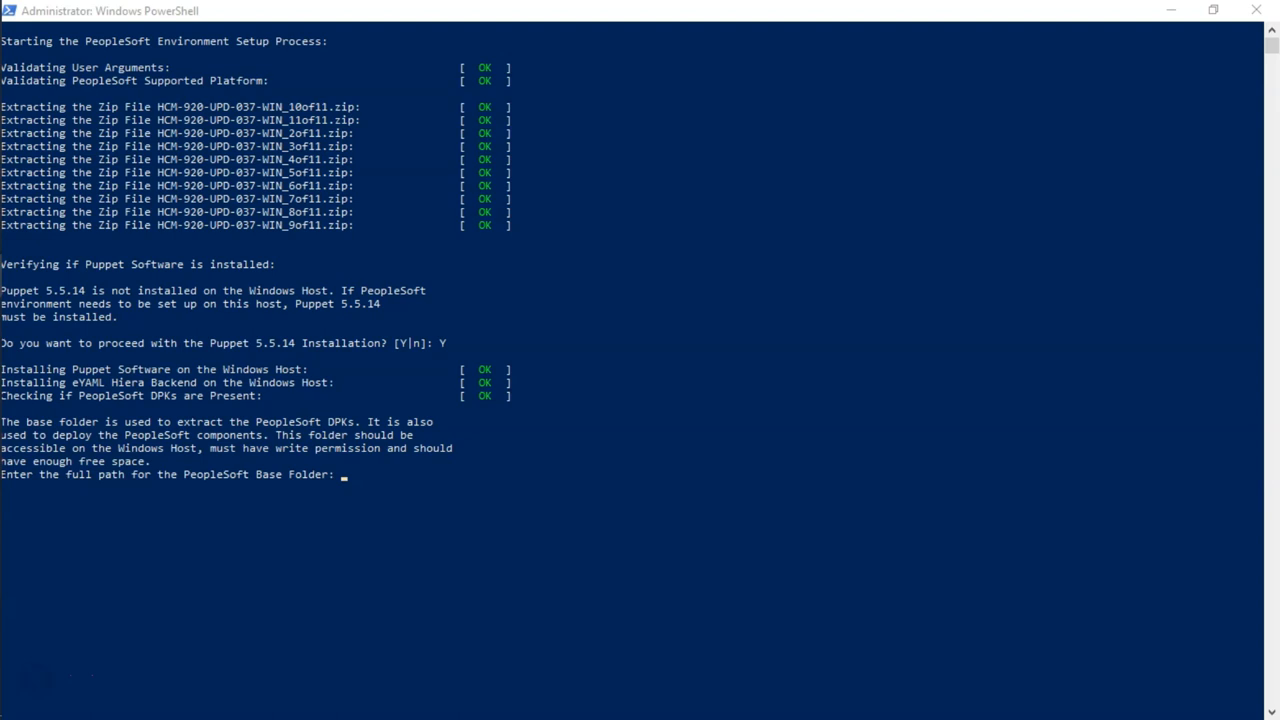
Step: Enter C:\HR as the PeopleSoft base folder and confirm it to extract the DPKs
{"action": "type", "text": "C:\\HR"}
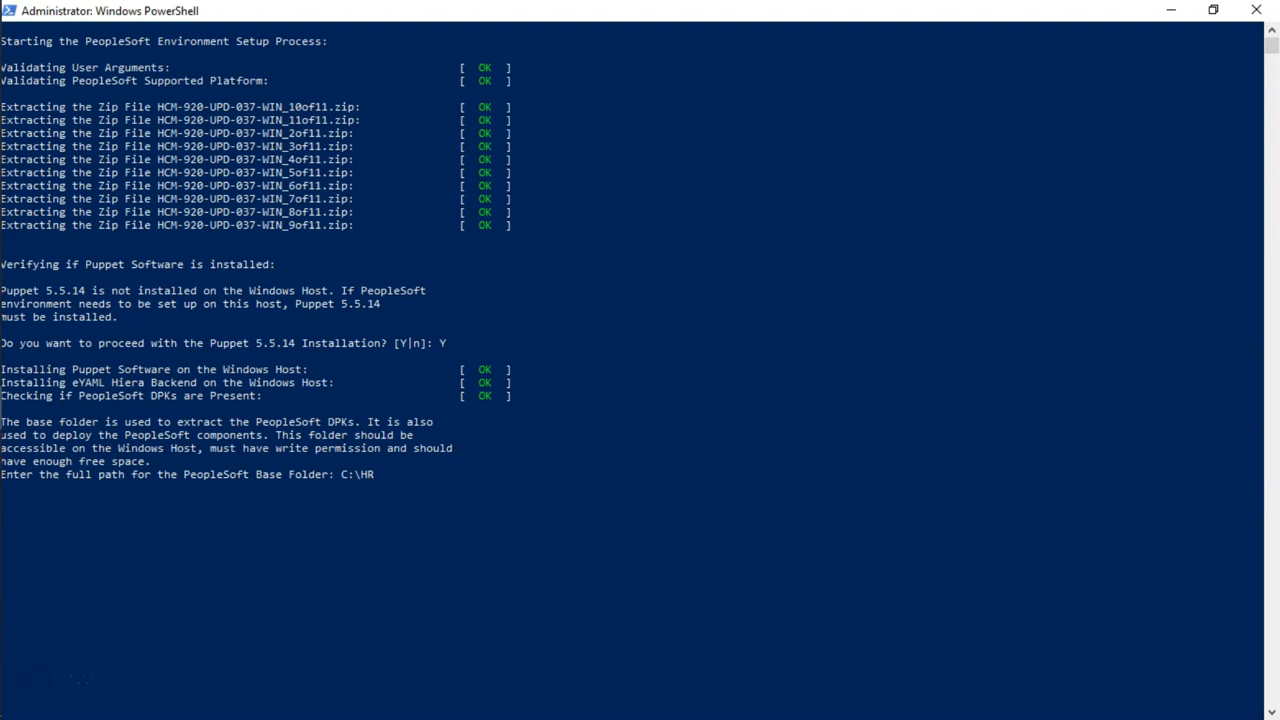
{"action": "type", "text": "y"}
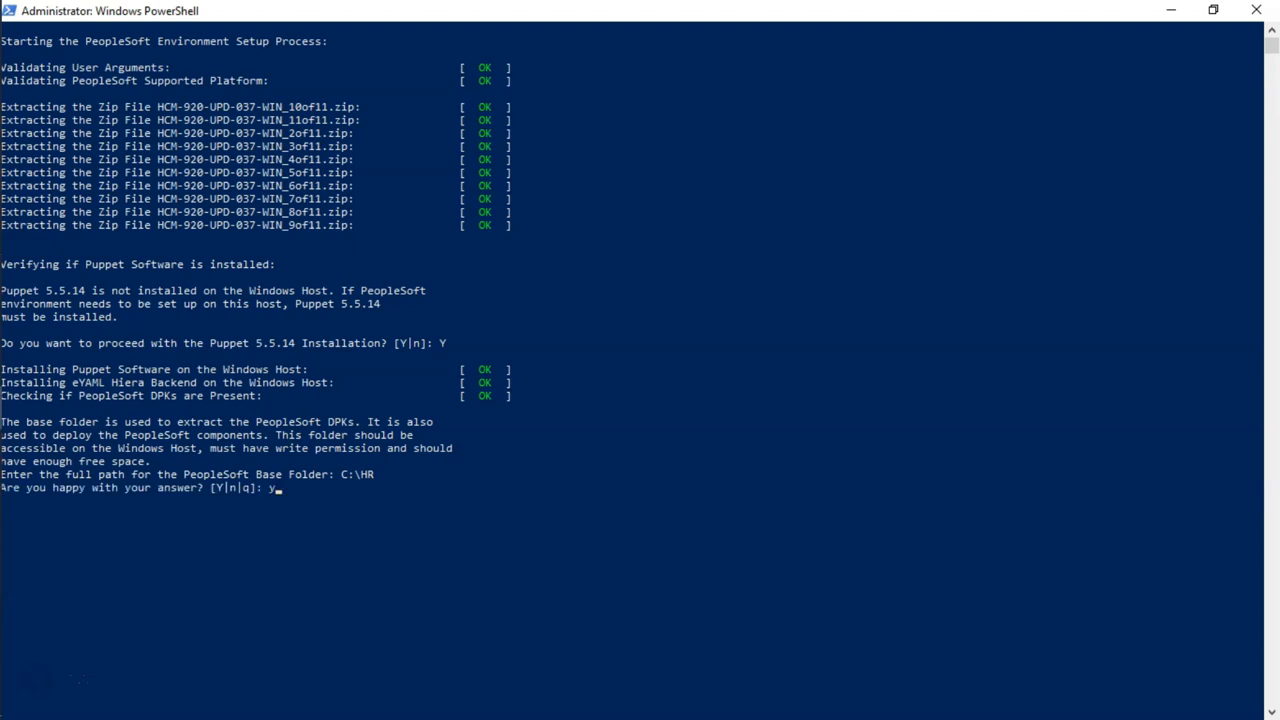
{"action": "key", "text": "Enter"}
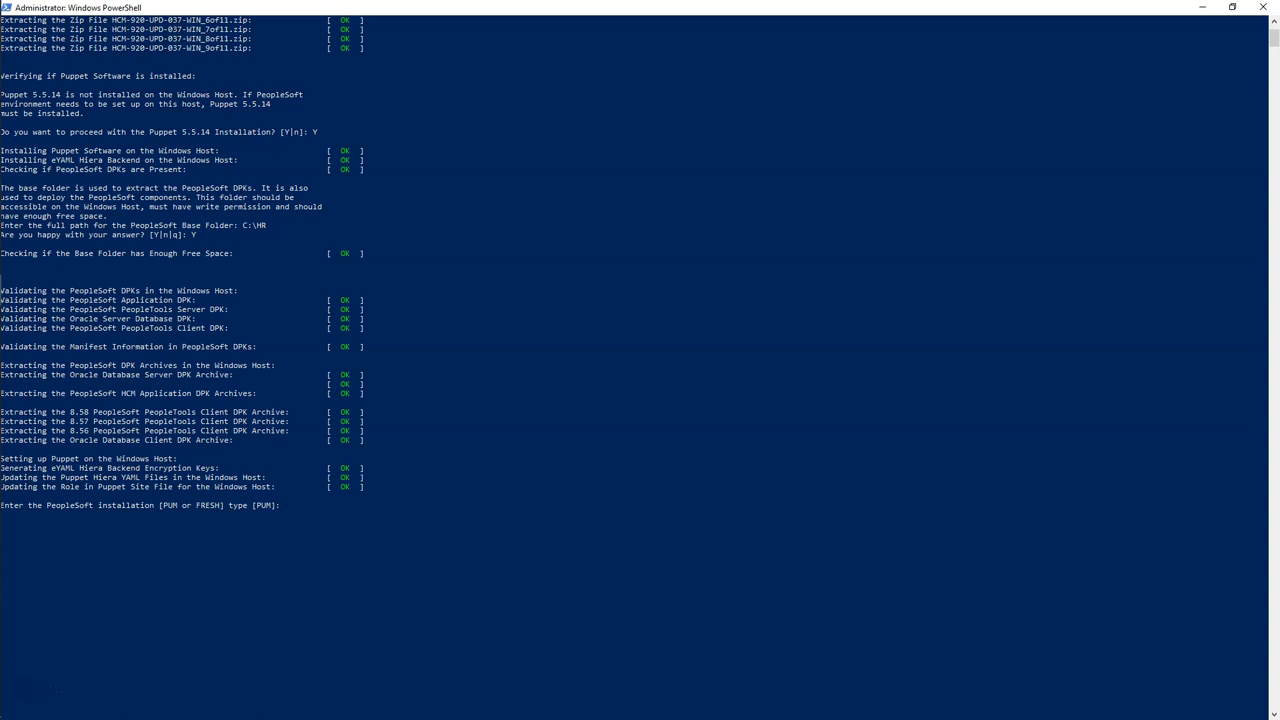
Step: Answer PUM install type, database HR92DMO, Connect ID people, and the Access and Operator ID passwords
{"action": "type", "text": "PUM"}
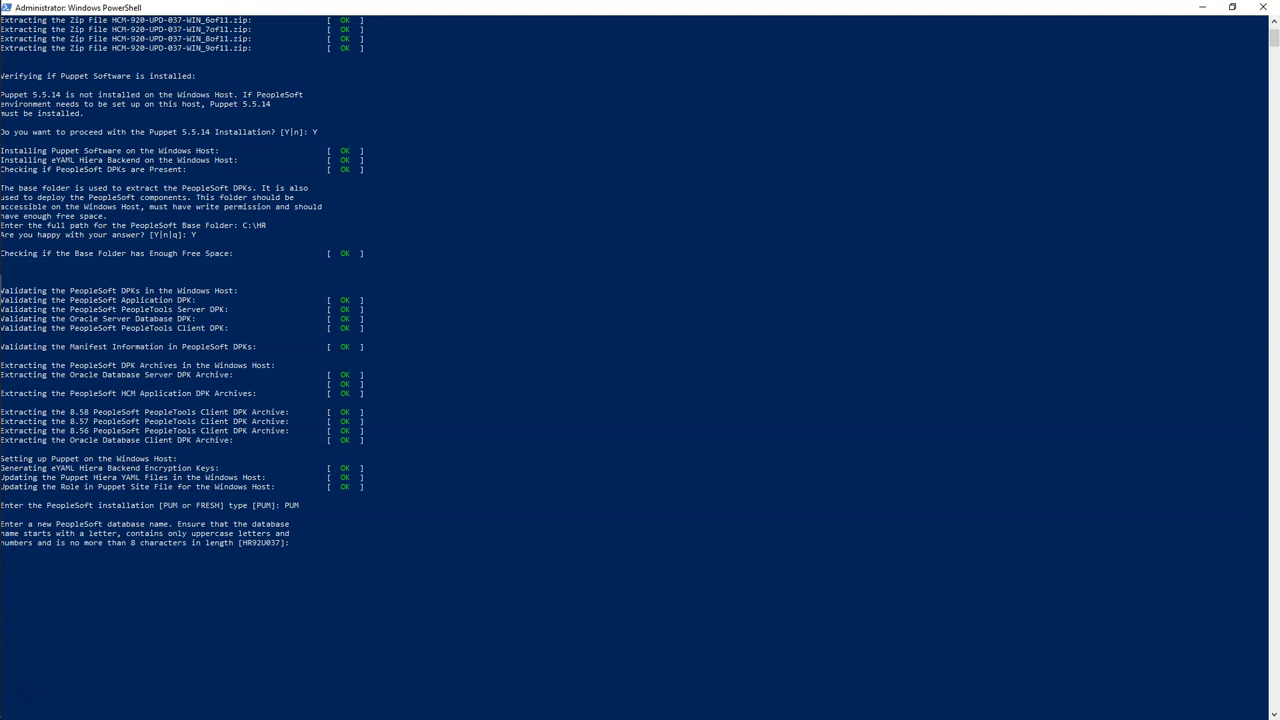
{"action": "type", "text": "HR92DMO"}
{"action": "type", "text": "1521"}
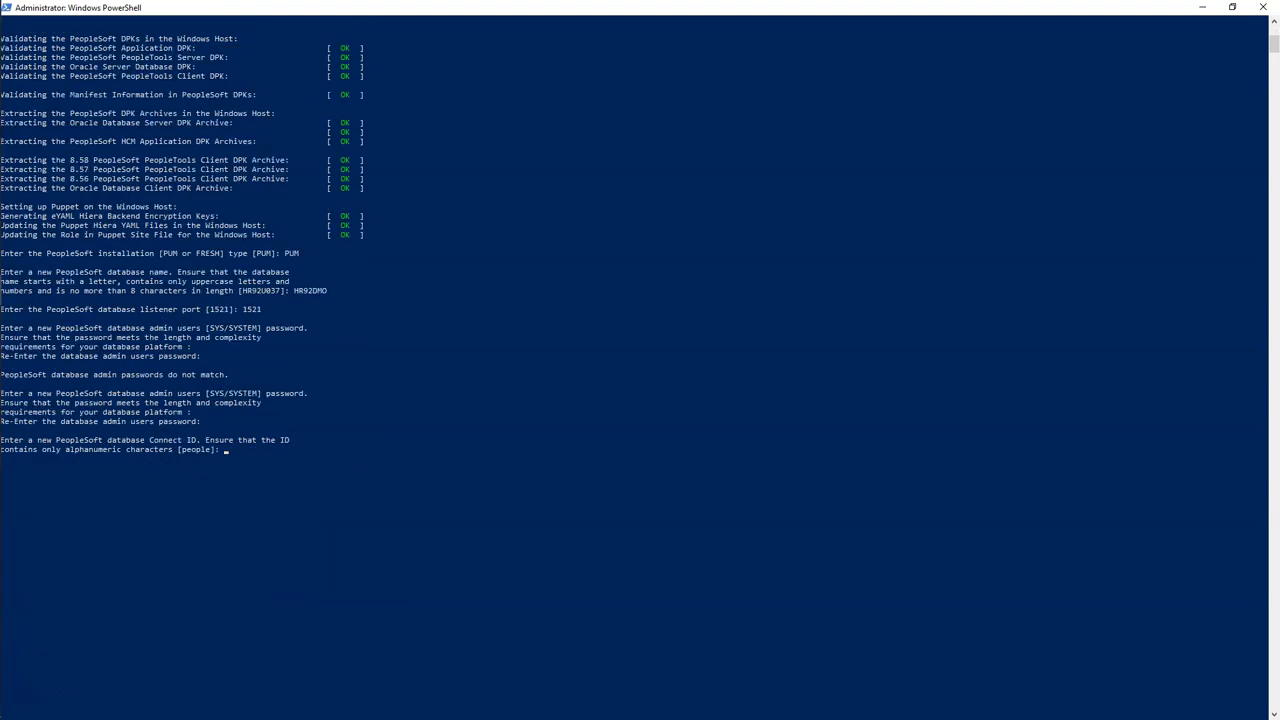
{"action": "type", "text": "people"}
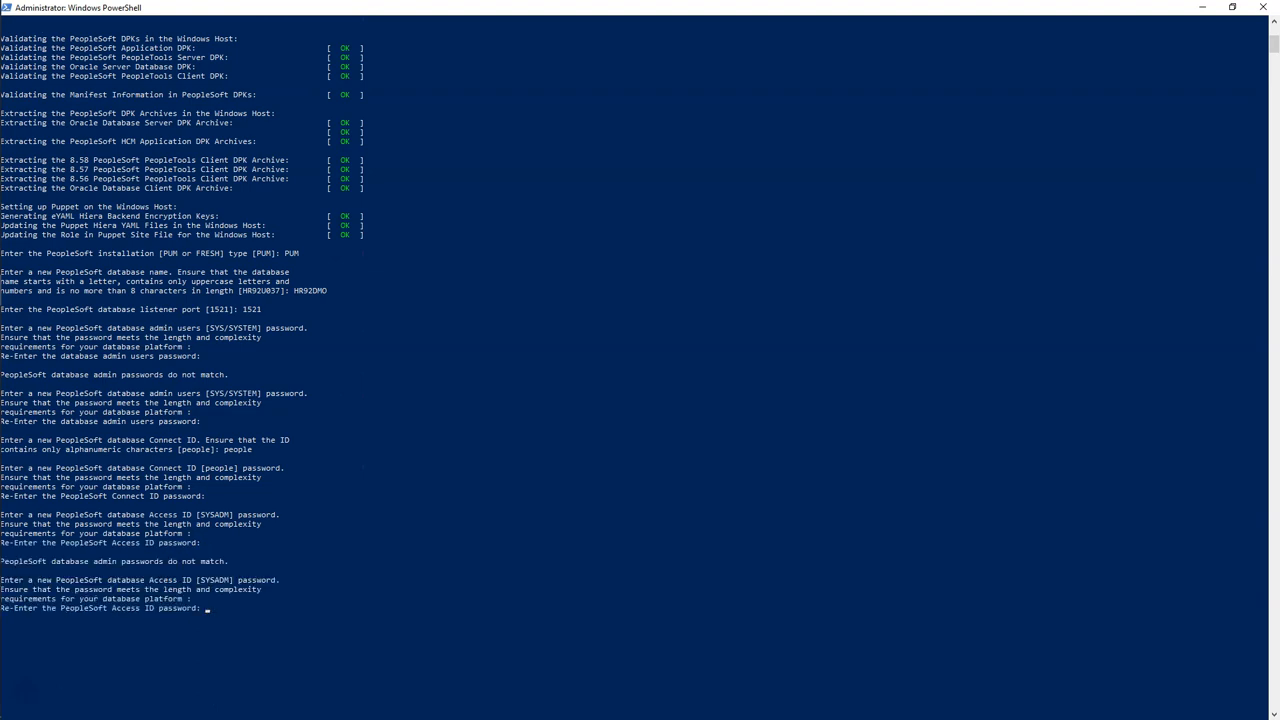
{"action": "key", "text": "enter"}
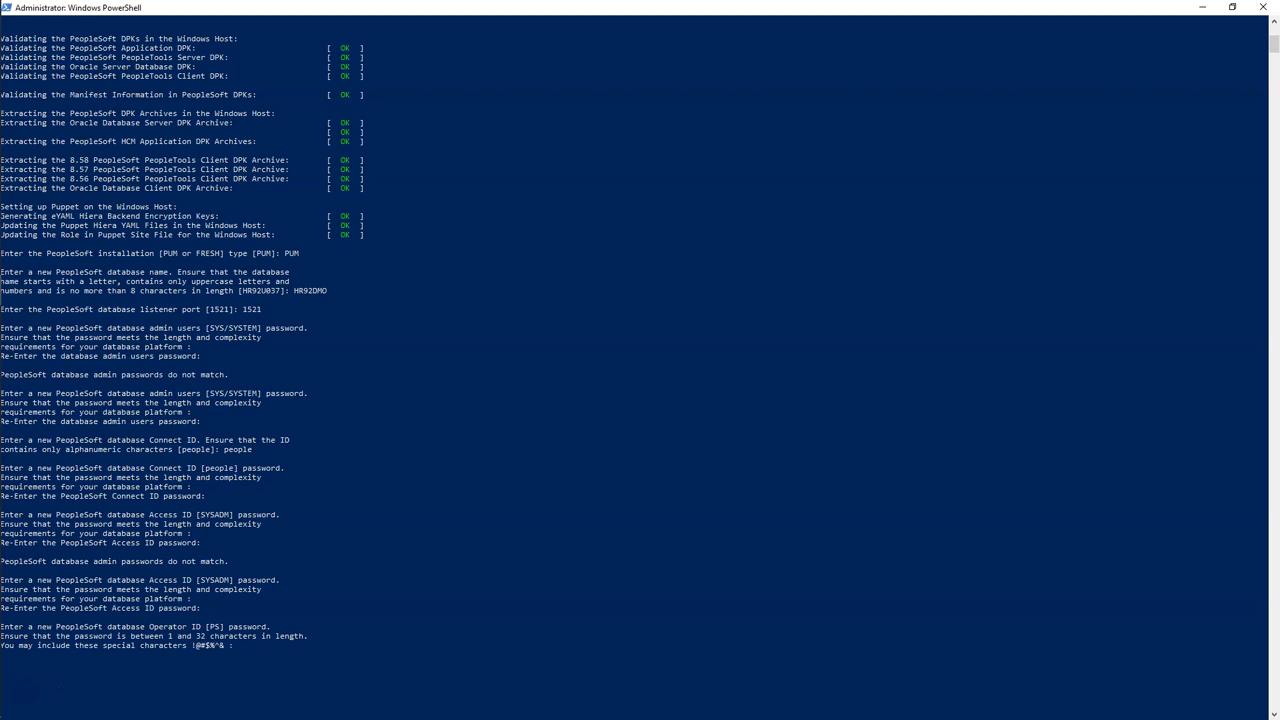
{"action": "key", "text": "Enter"}
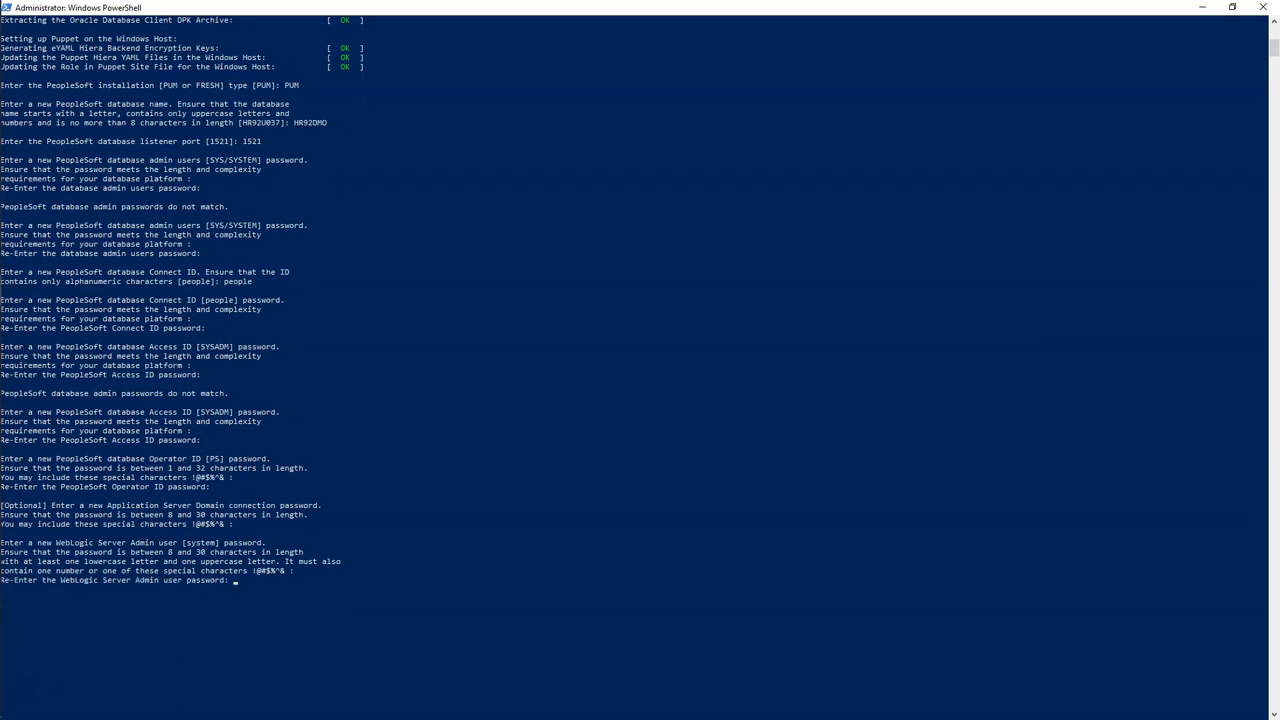
Step: Submit the WebLogic admin password, set gateway user administrator and confirm the answers
{"action": "key", "text": "enter"}
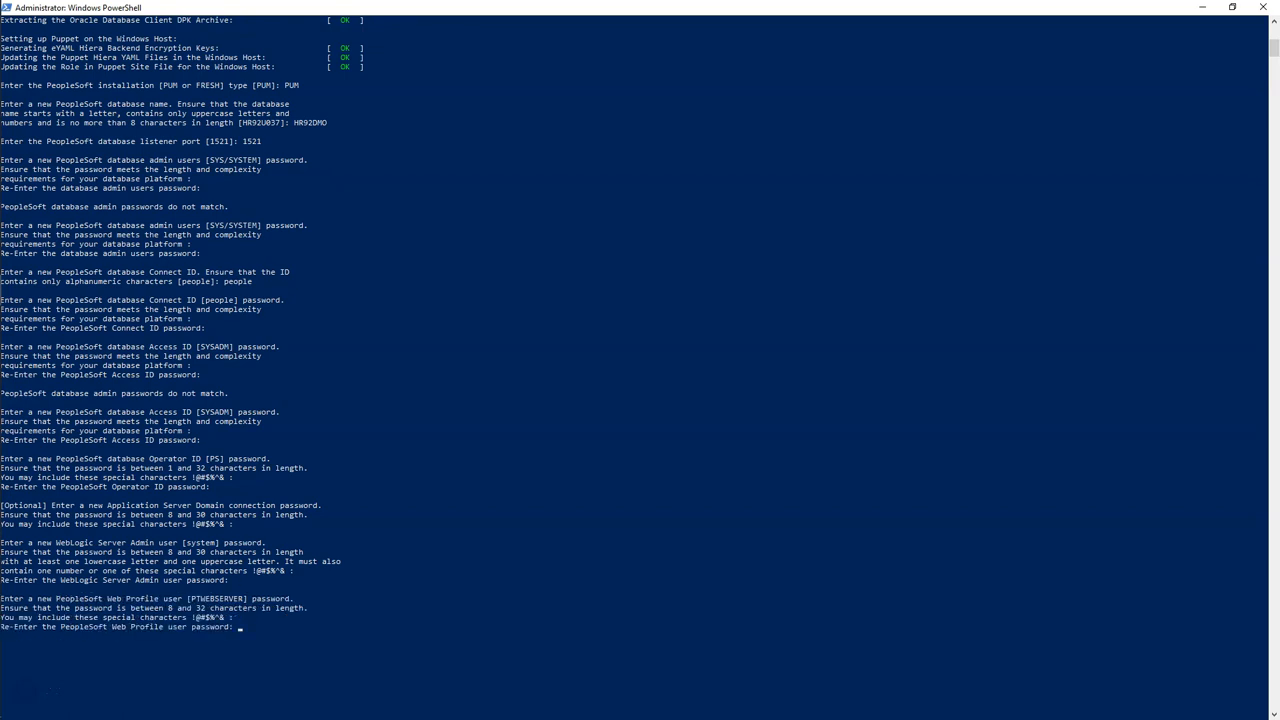
{"action": "type", "text": "p"}
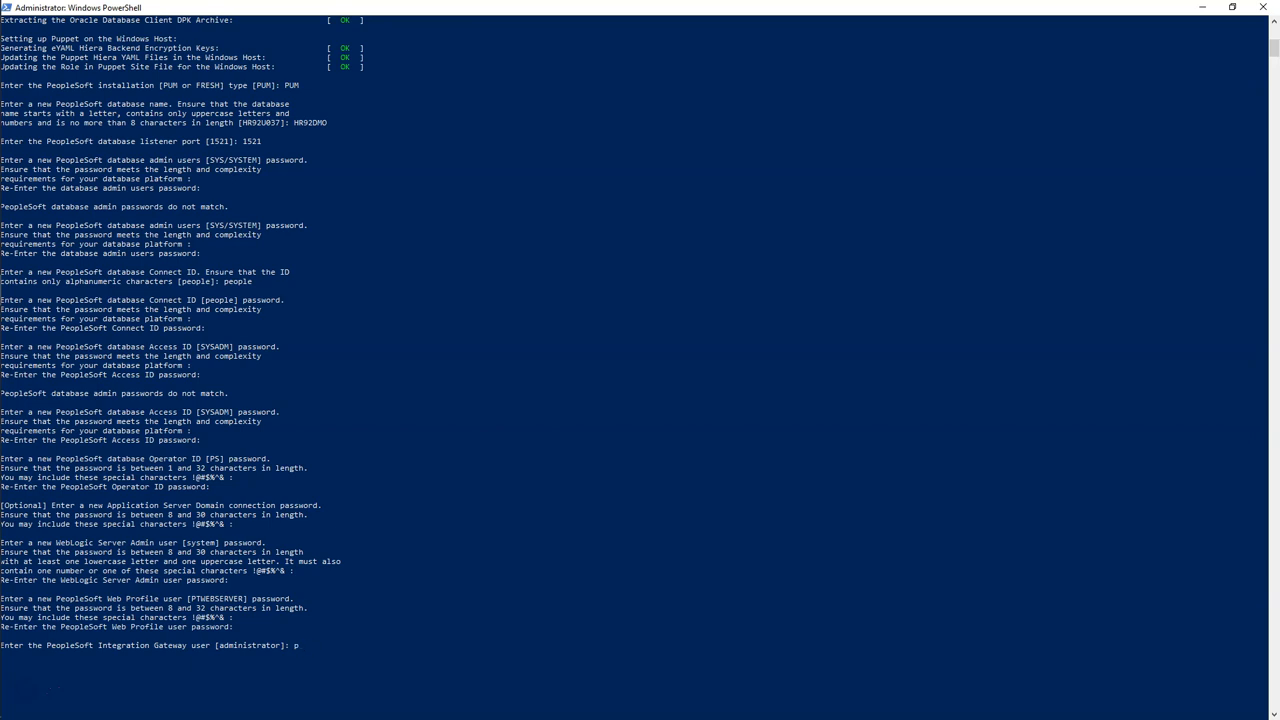
{"action": "type", "text": "dministrator"}
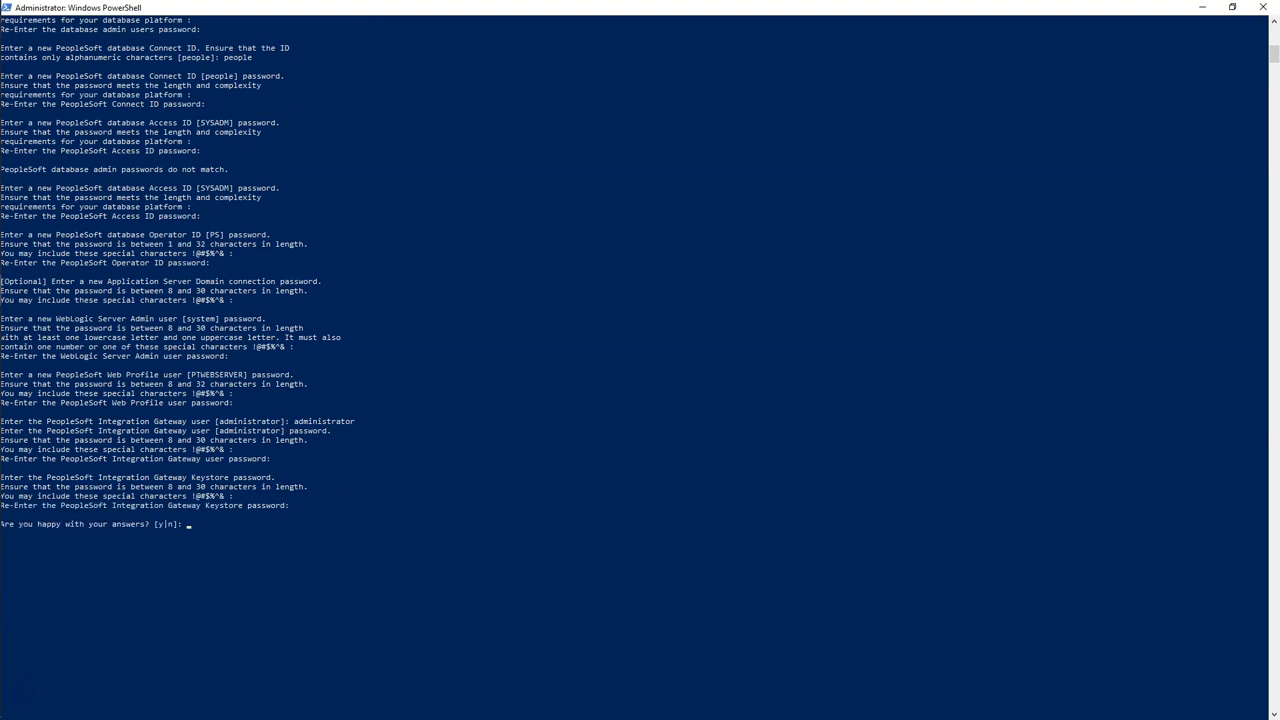
{"action": "type", "text": "y"}
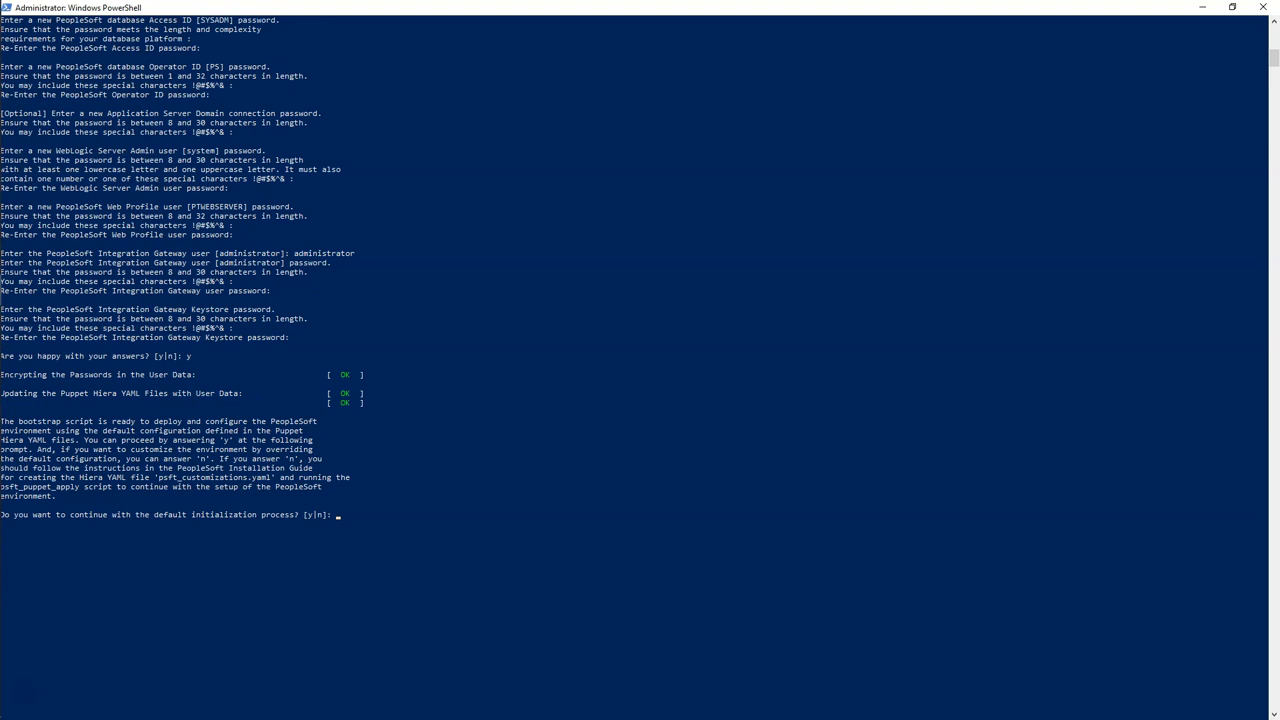
Step: Answer y to continue with the default initialization, deploying the Oracle Database Server
{"action": "type", "text": "y"}
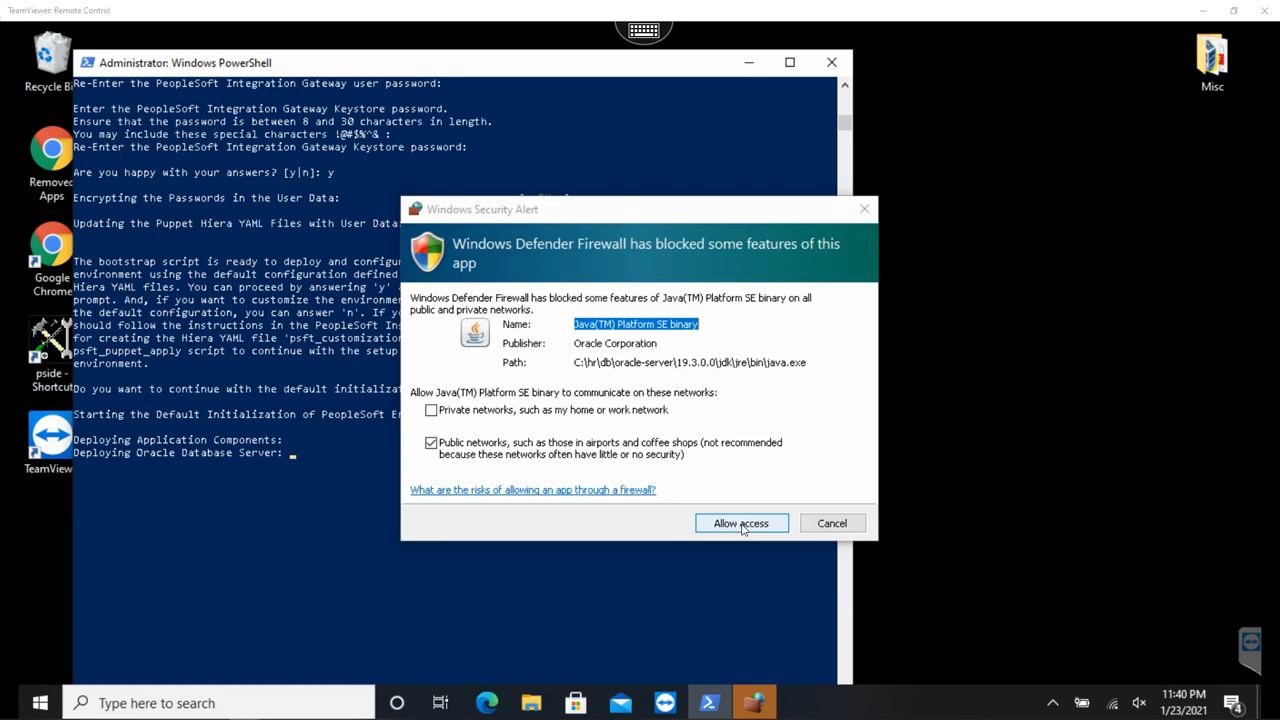
{"action": "left_click", "coordinate": [740, 523]}
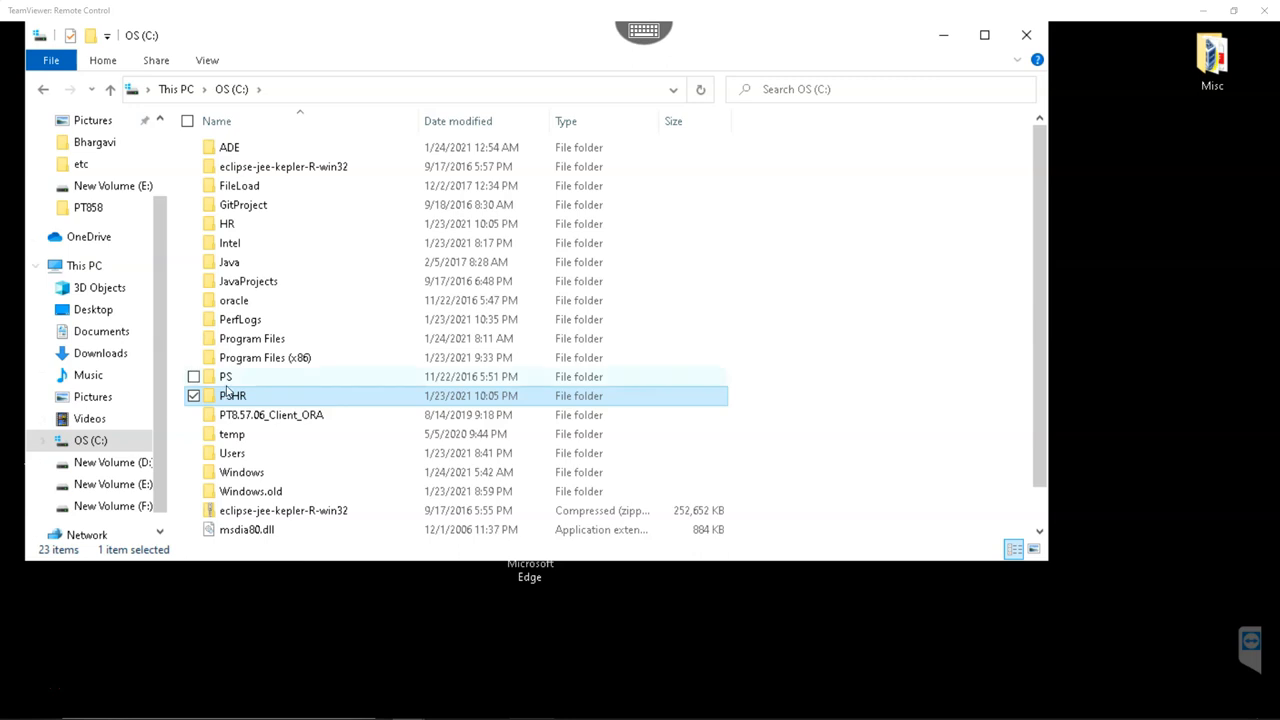
Step: Review psft_dpk_setup.log in C:\PSHR\setup for successful completion, then close TextPad
{"action": "double_click", "coordinate": [232, 395]}
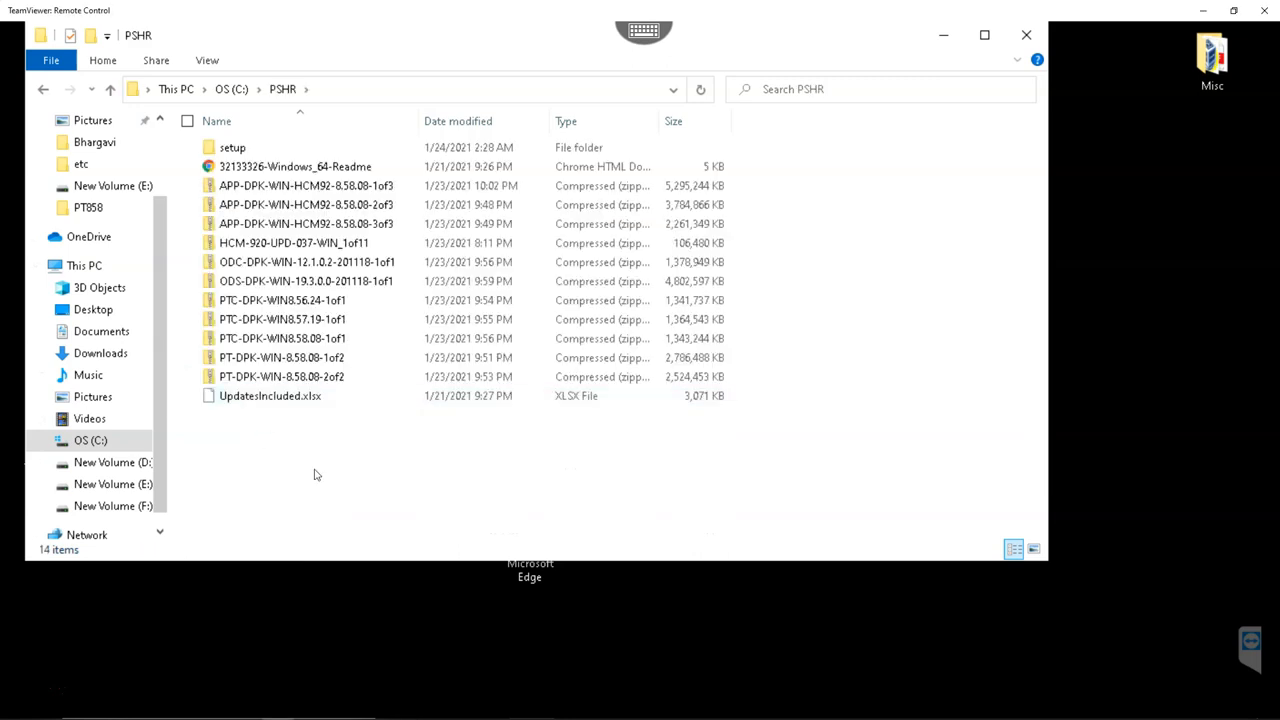
{"action": "double_click", "coordinate": [232, 147]}
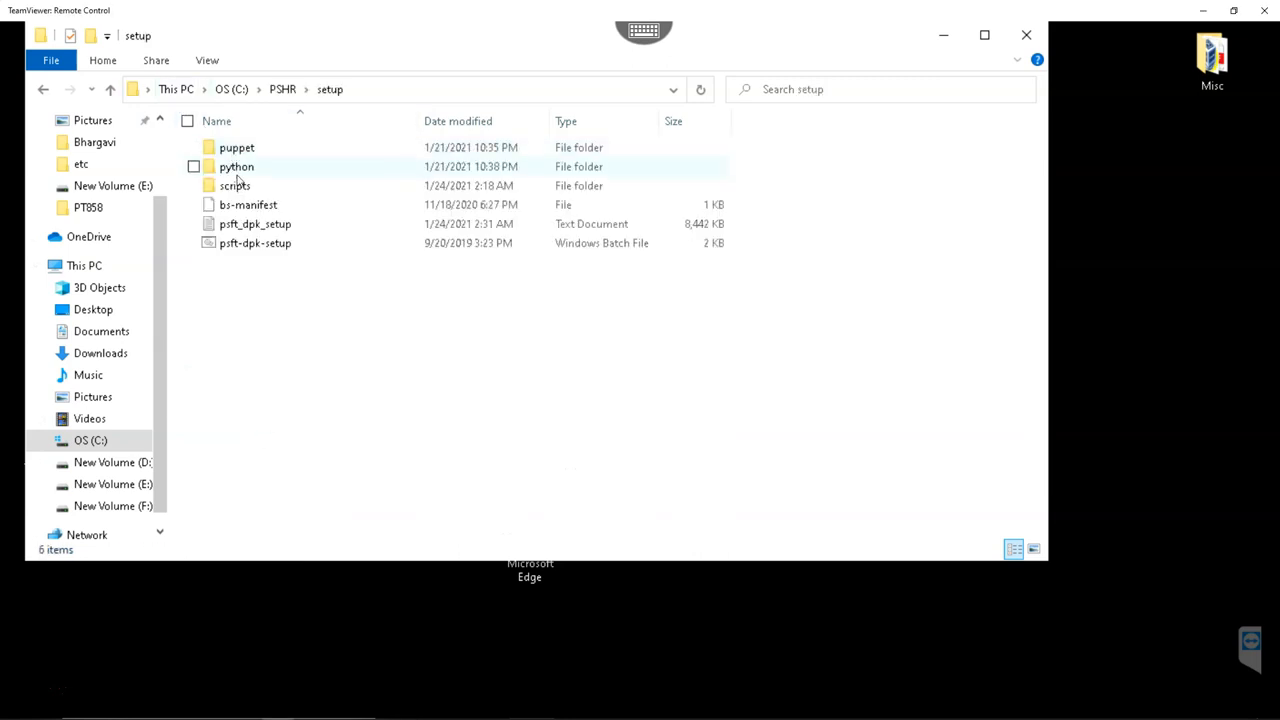
{"action": "left_click", "coordinate": [255, 223]}
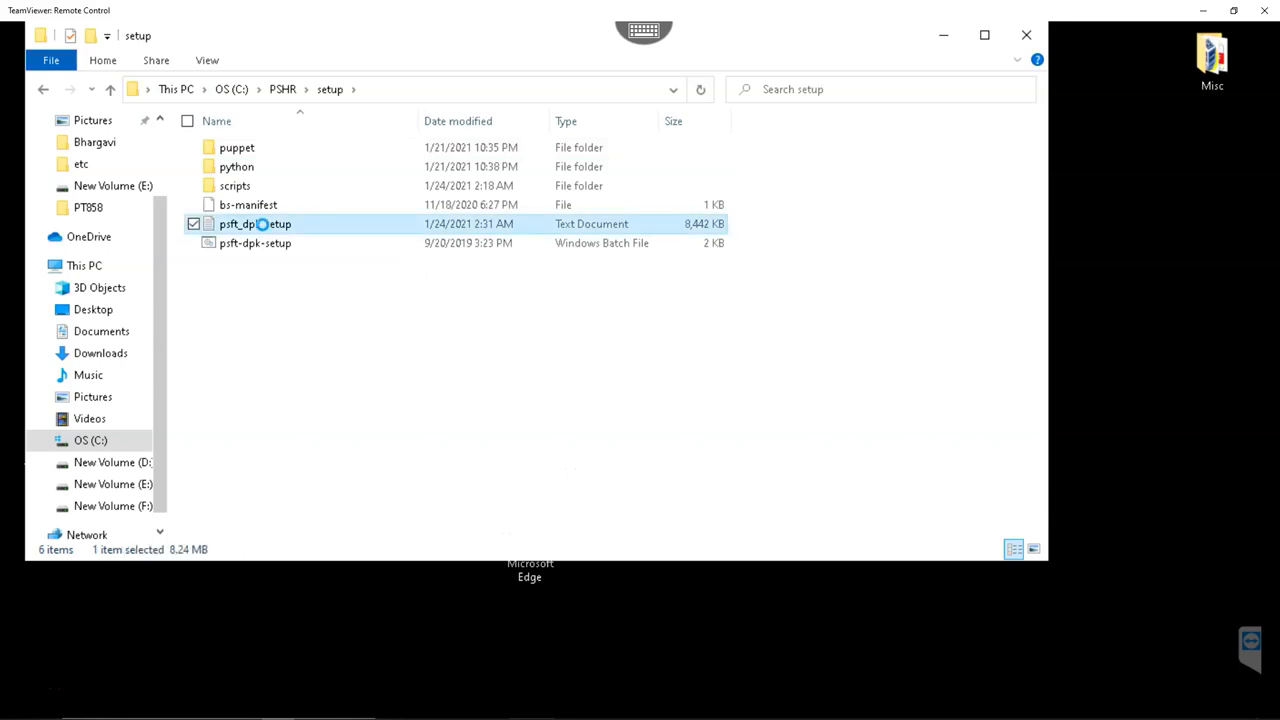
{"action": "right_click", "coordinate": [254, 223]}
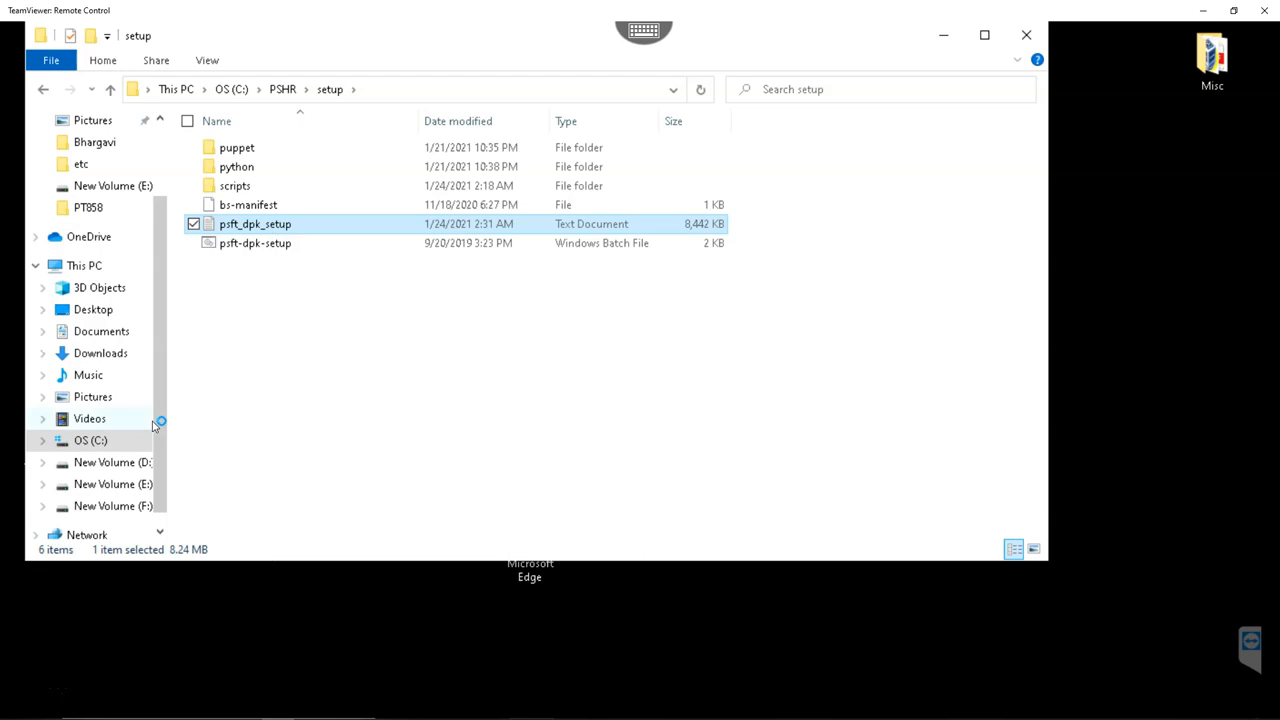
{"action": "double_click", "coordinate": [255, 223]}
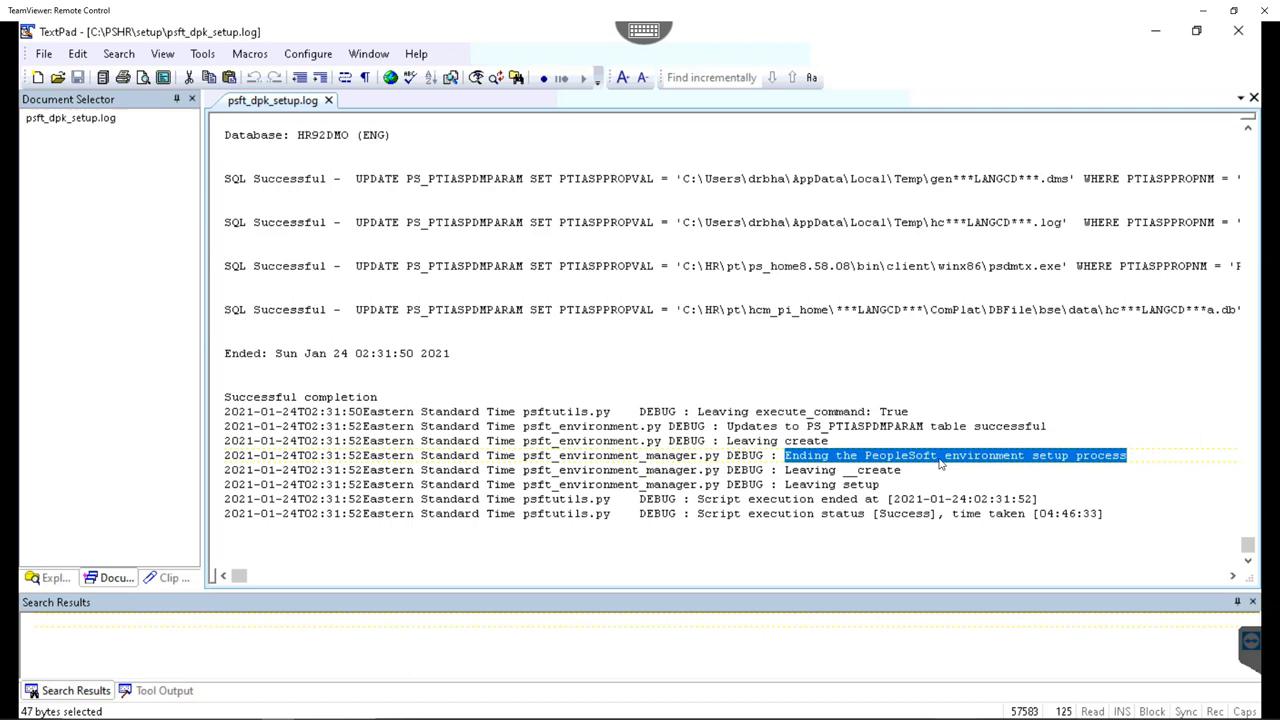
{"action": "mouse_move", "coordinate": [1239, 31]}
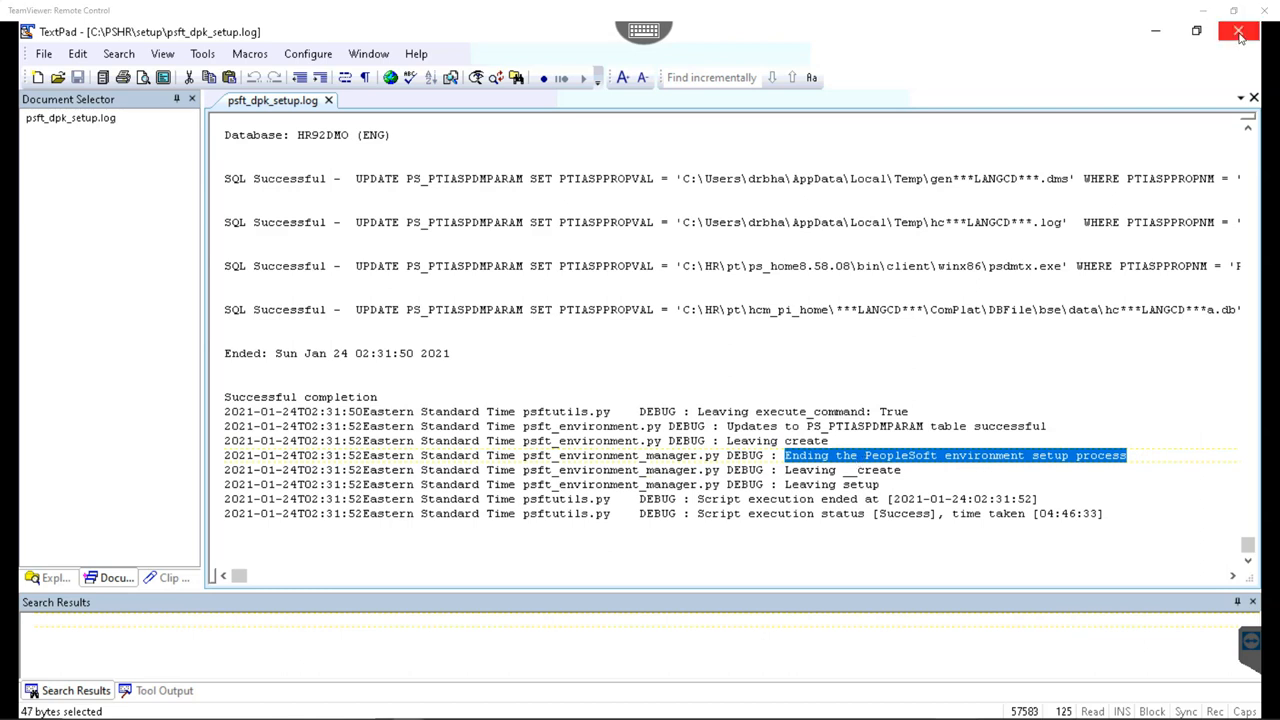
{"action": "left_click", "coordinate": [1239, 31]}
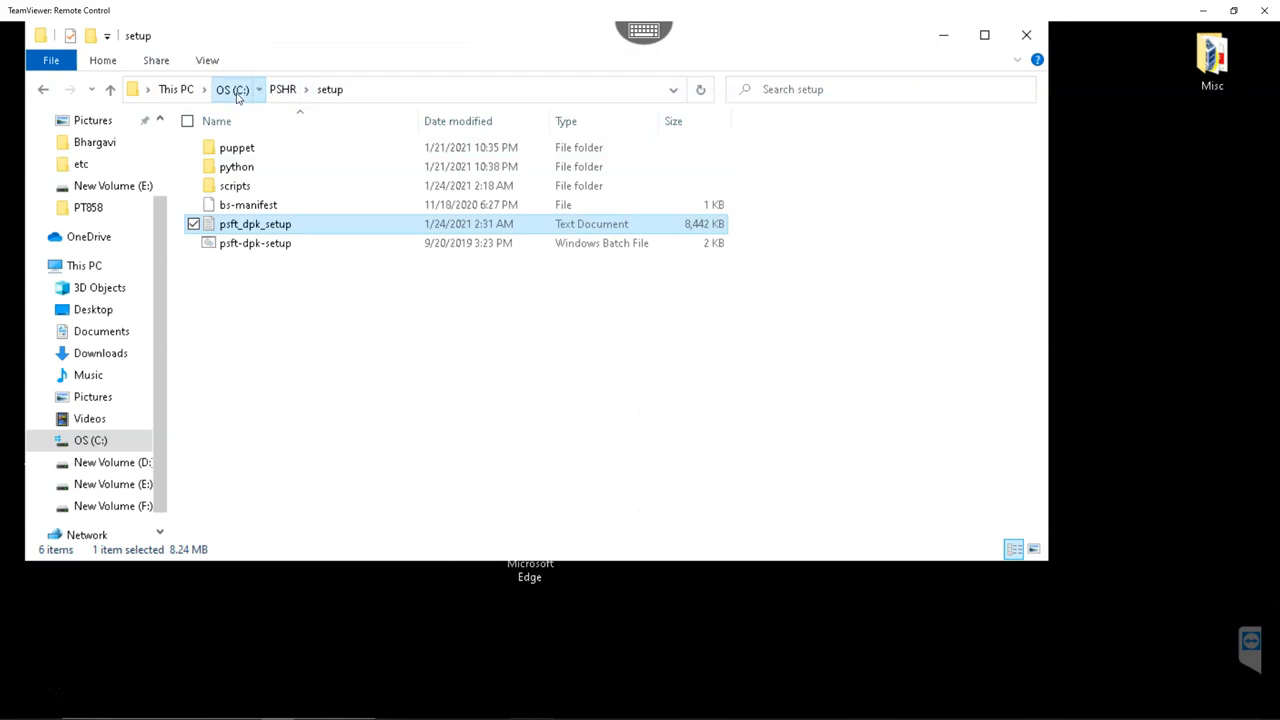
Step: Open C:\HR\db\tnsnames.ora in TextPad to check the HR92DMO host entry
{"action": "left_click", "coordinate": [231, 89]}
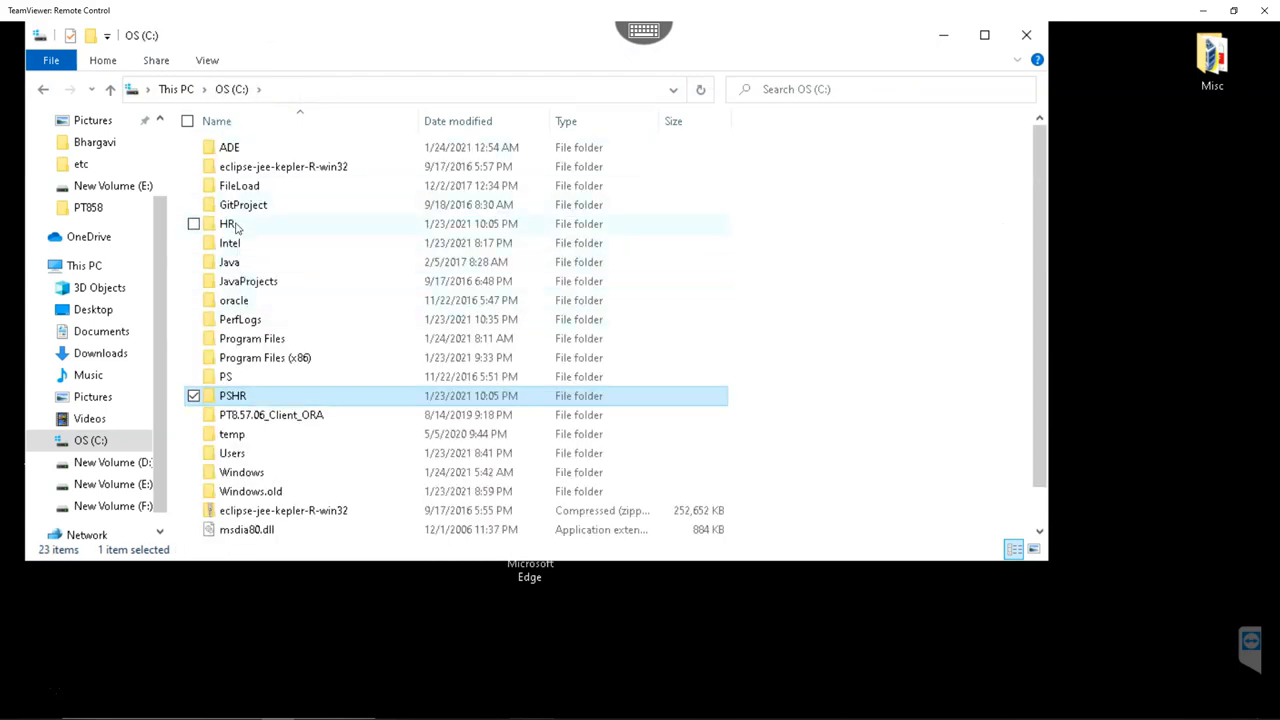
{"action": "double_click", "coordinate": [230, 223]}
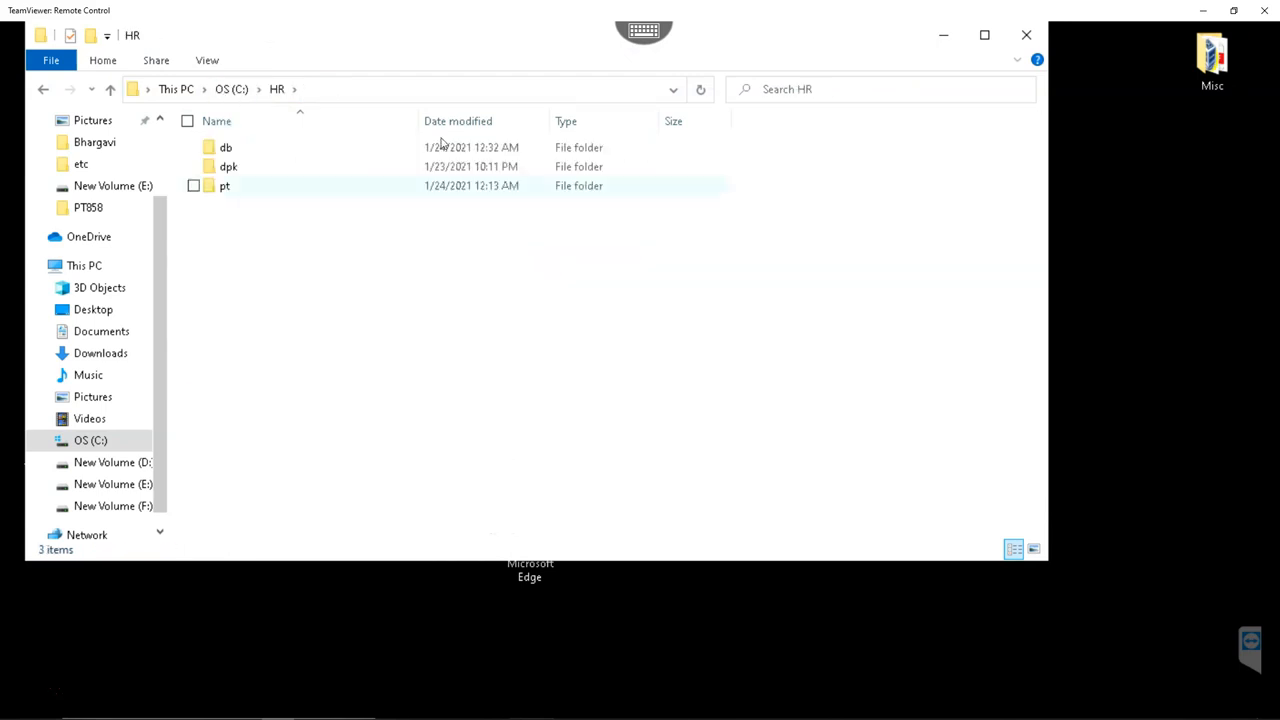
{"action": "left_click", "coordinate": [224, 186]}
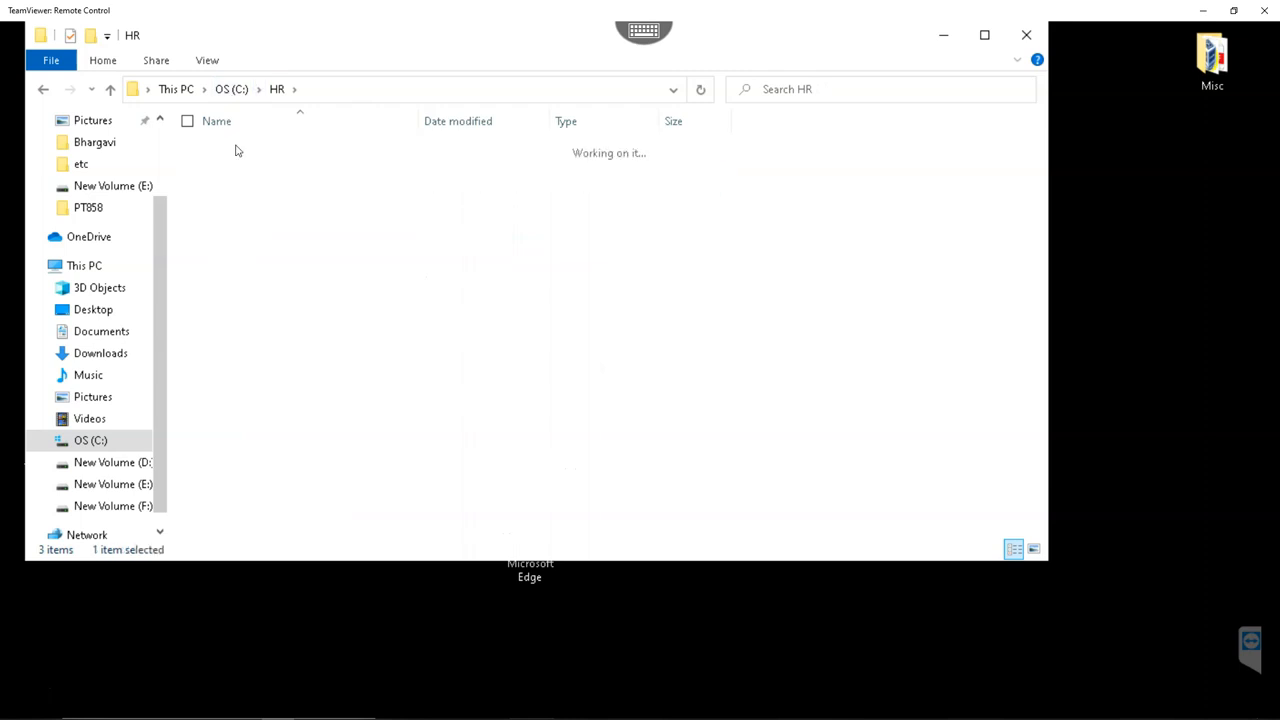
{"action": "right_click", "coordinate": [250, 185]}
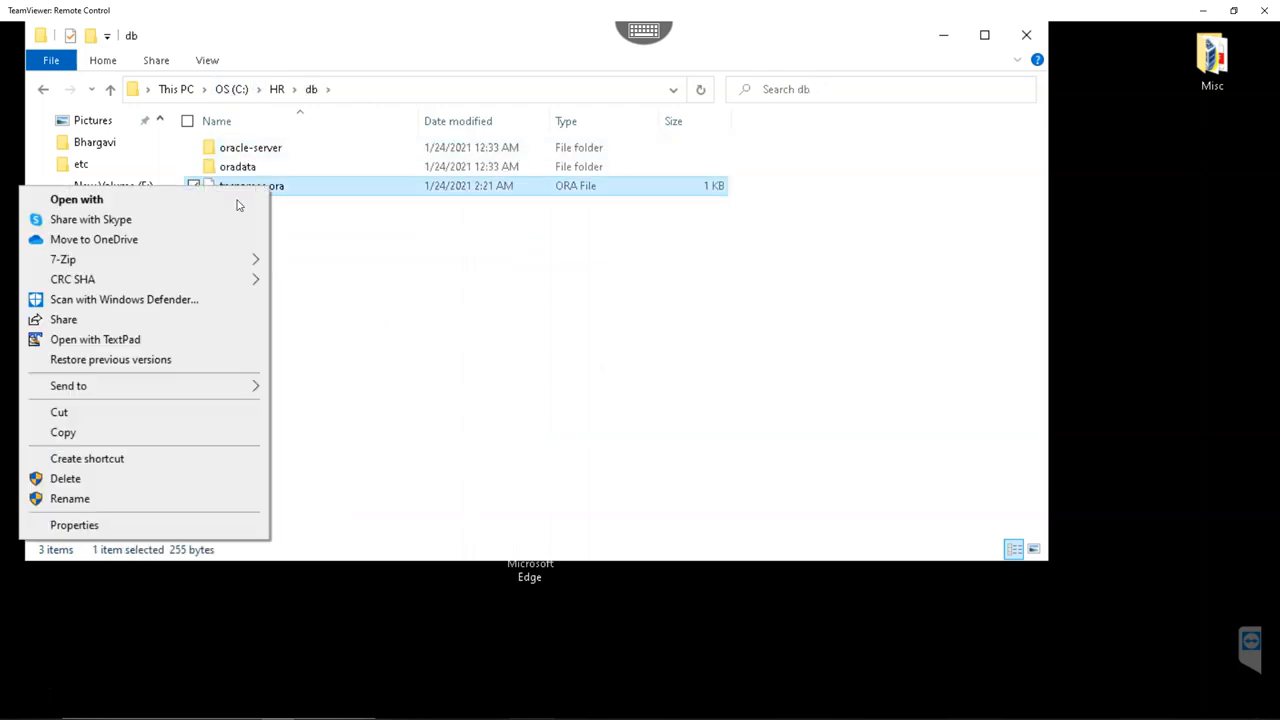
{"action": "left_click", "coordinate": [95, 339]}
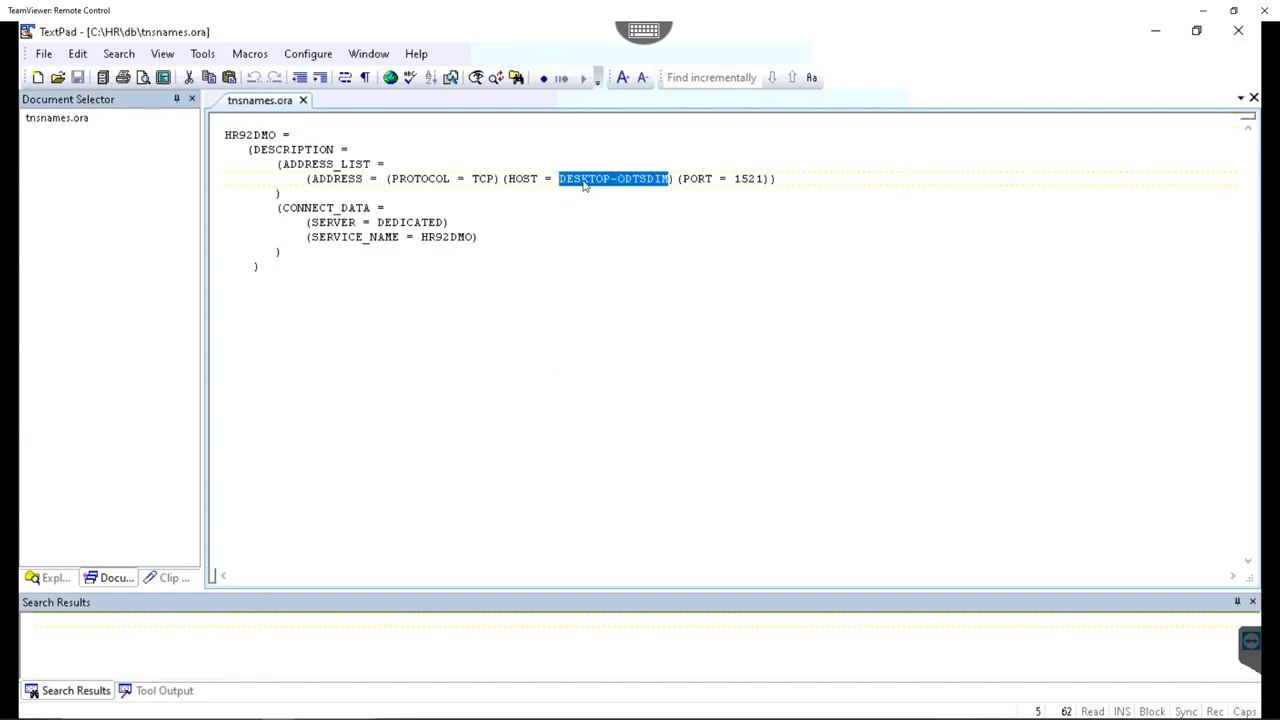
{"action": "mouse_move", "coordinate": [600, 185]}
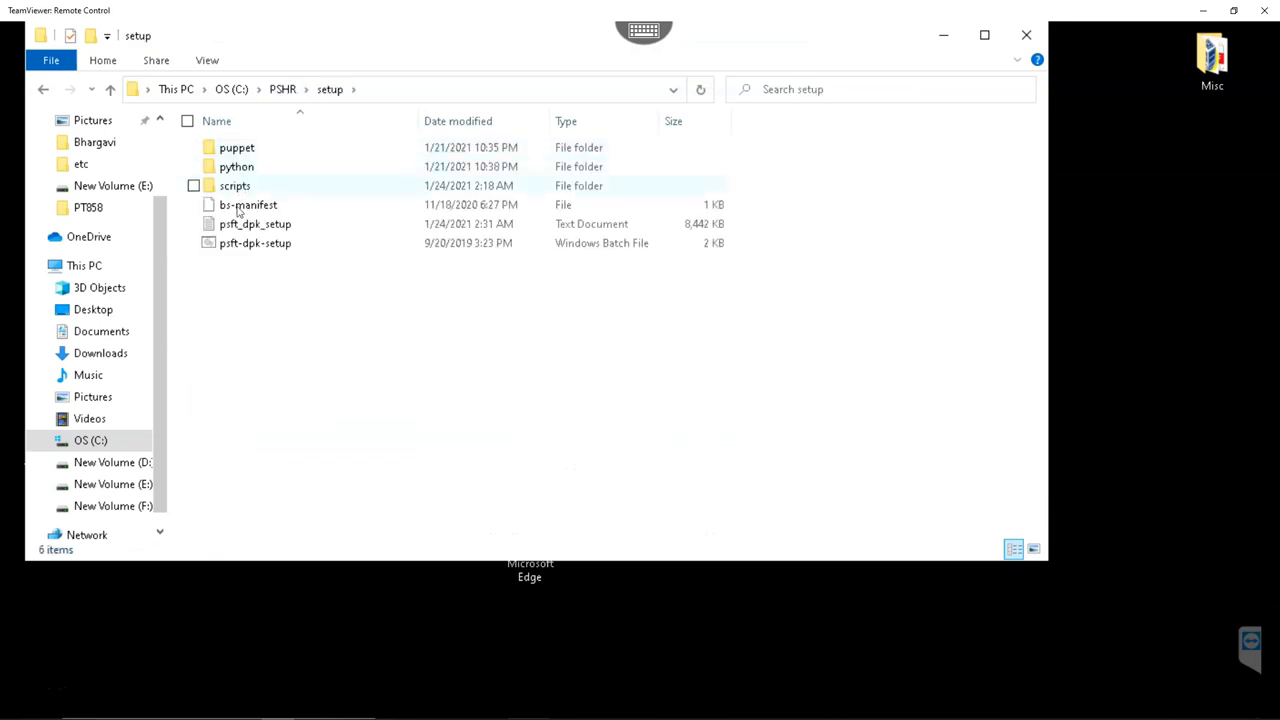
Step: Locate and copy the machine IP 192.168.1.14 from psft_dpk_setup.log in TextPad
{"action": "left_click", "coordinate": [255, 223]}
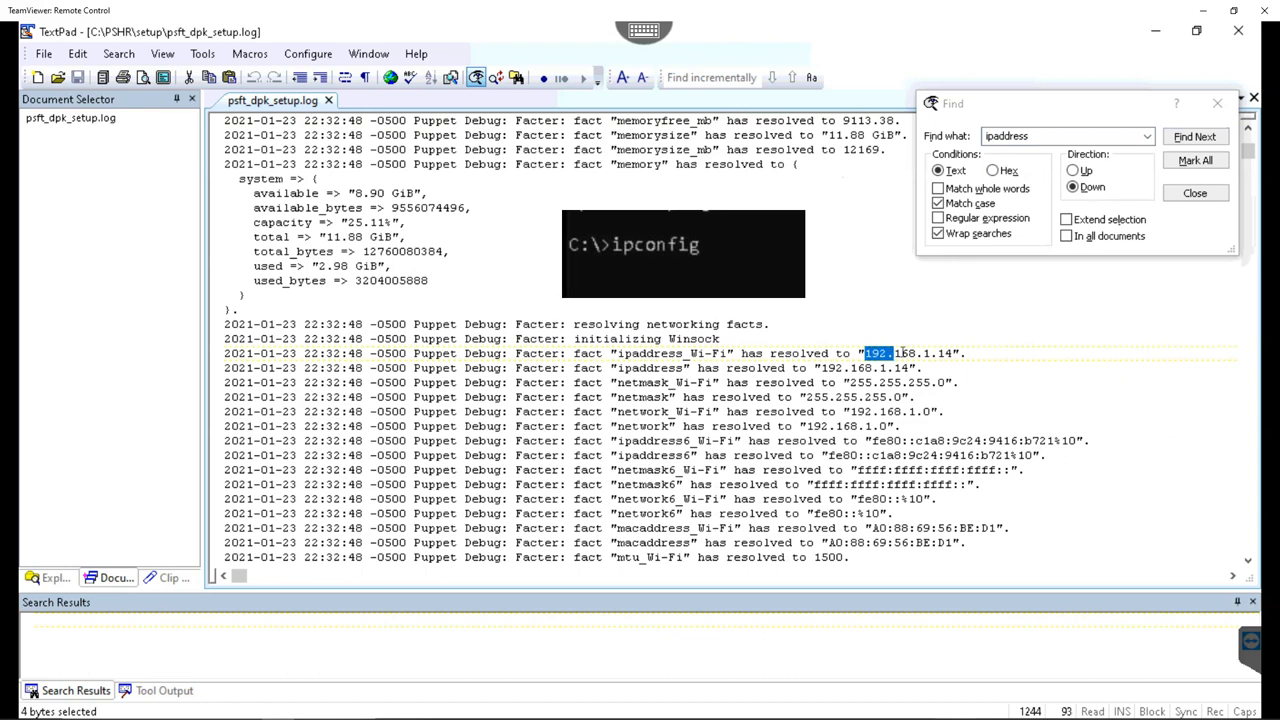
{"action": "right_click", "coordinate": [905, 353]}
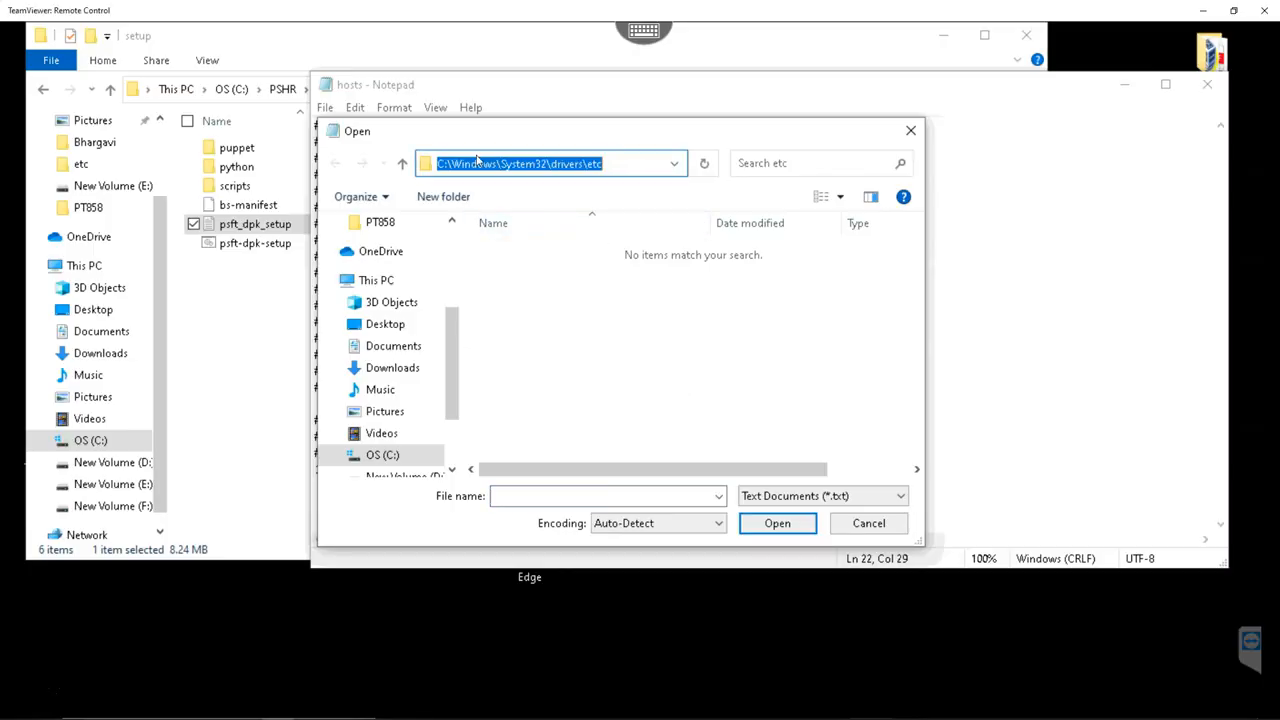
Step: Load the hosts file from drivers\etc (All Files) and map 192.168.1.14 to DESKTOP-ODTSDIM
{"action": "left_click", "coordinate": [820, 495]}
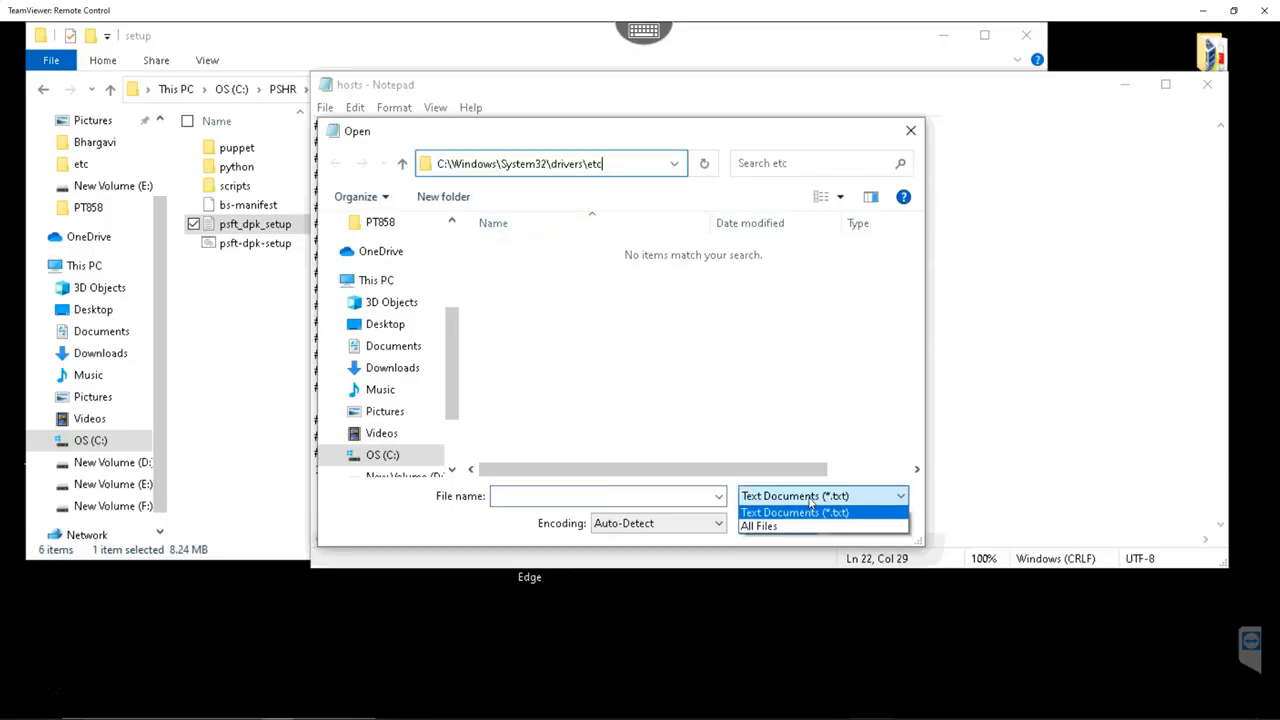
{"action": "left_click", "coordinate": [758, 526]}
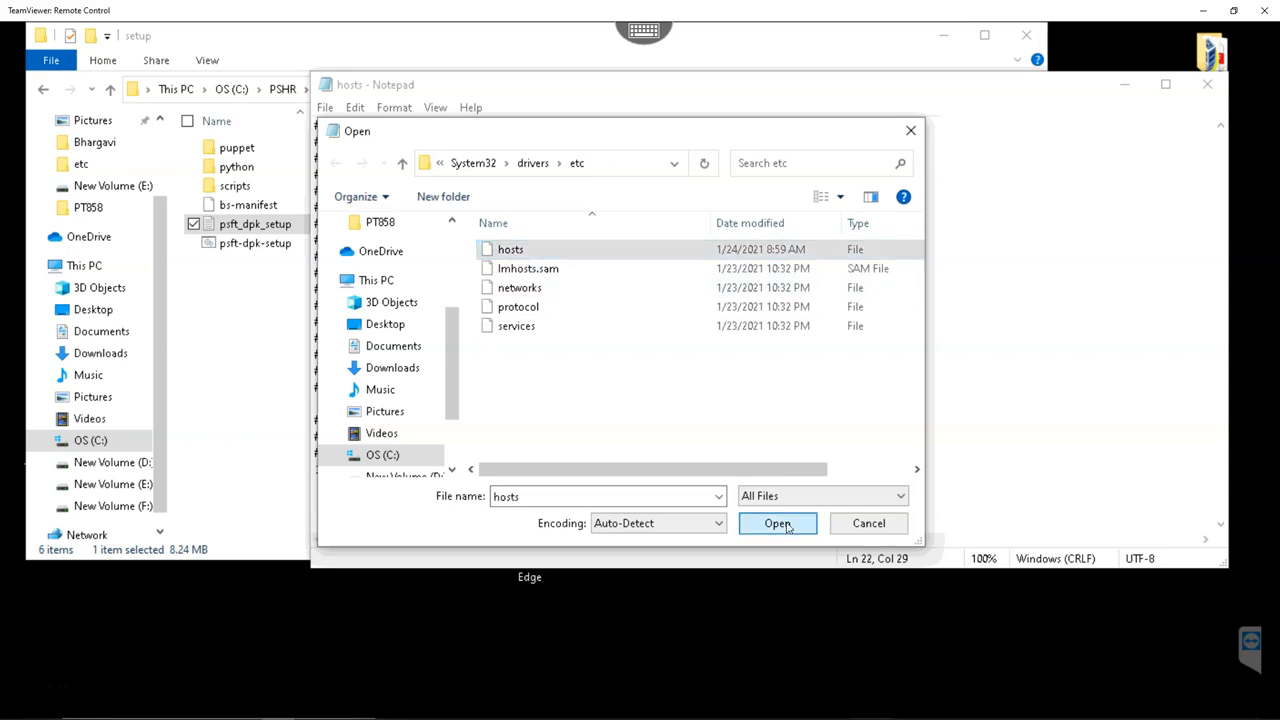
{"action": "left_click", "coordinate": [777, 523]}
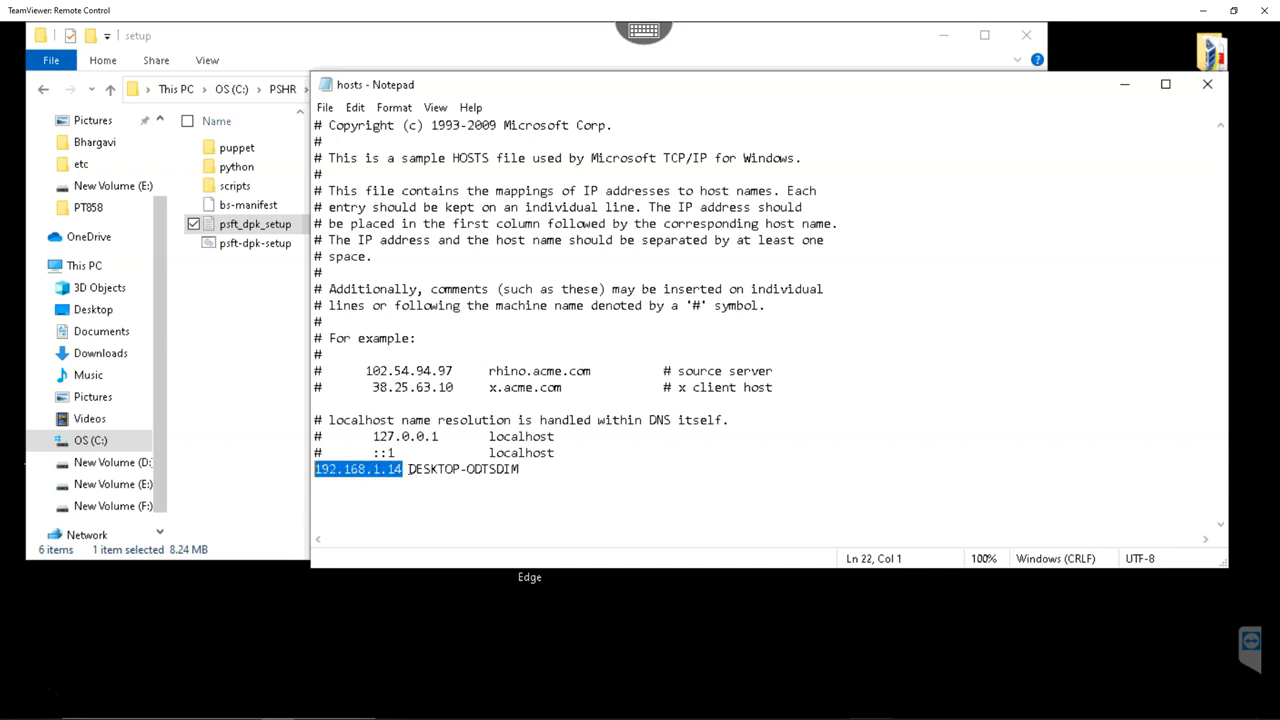
{"action": "left_click", "coordinate": [529, 576]}
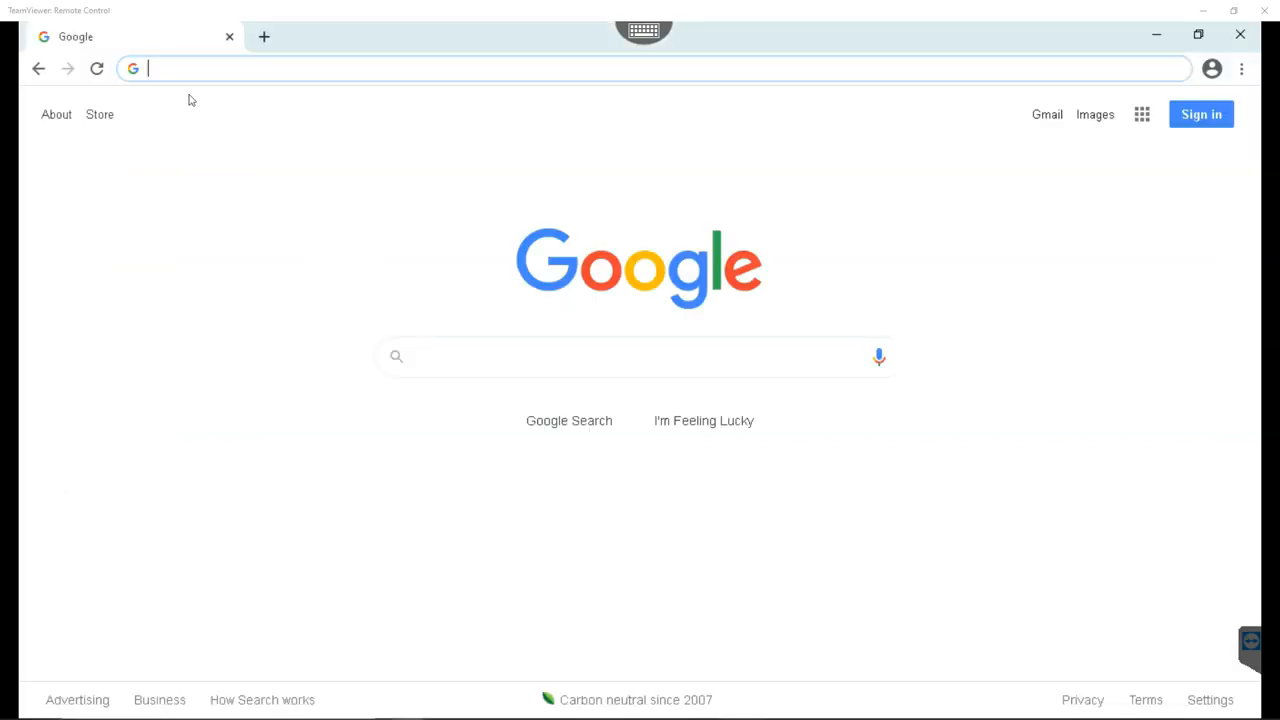
Step: Browse to DESKTOP-ODTSDIM:8000 and submit a PeopleSoft sign-in as PS
{"action": "type", "text": "DESKTOP-ODTSDIM"}
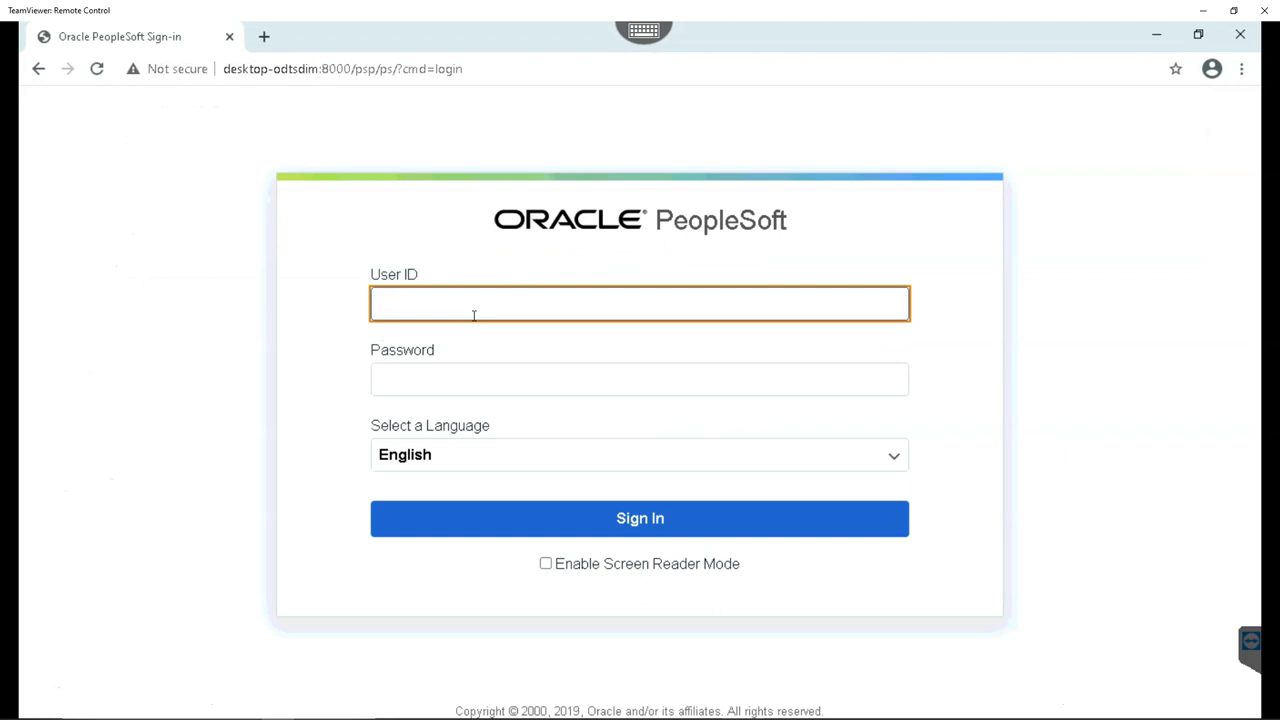
{"action": "type", "text": "PS"}
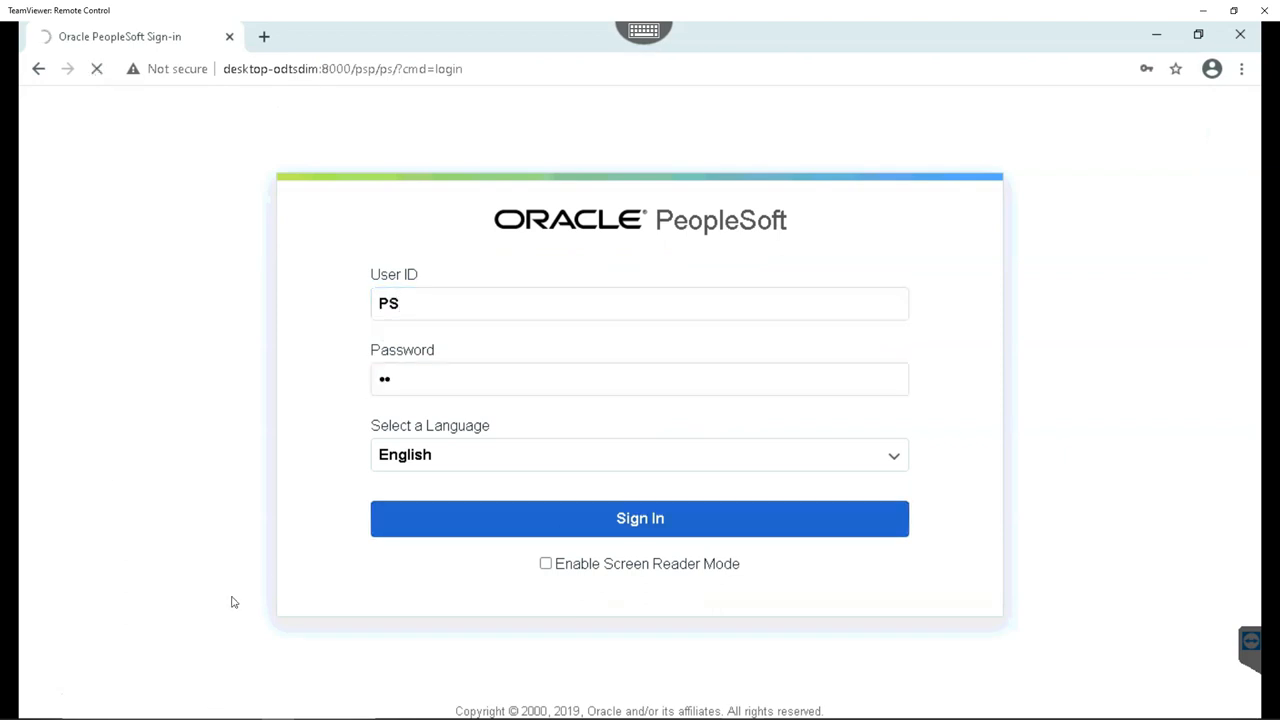
{"action": "left_click", "coordinate": [640, 518]}
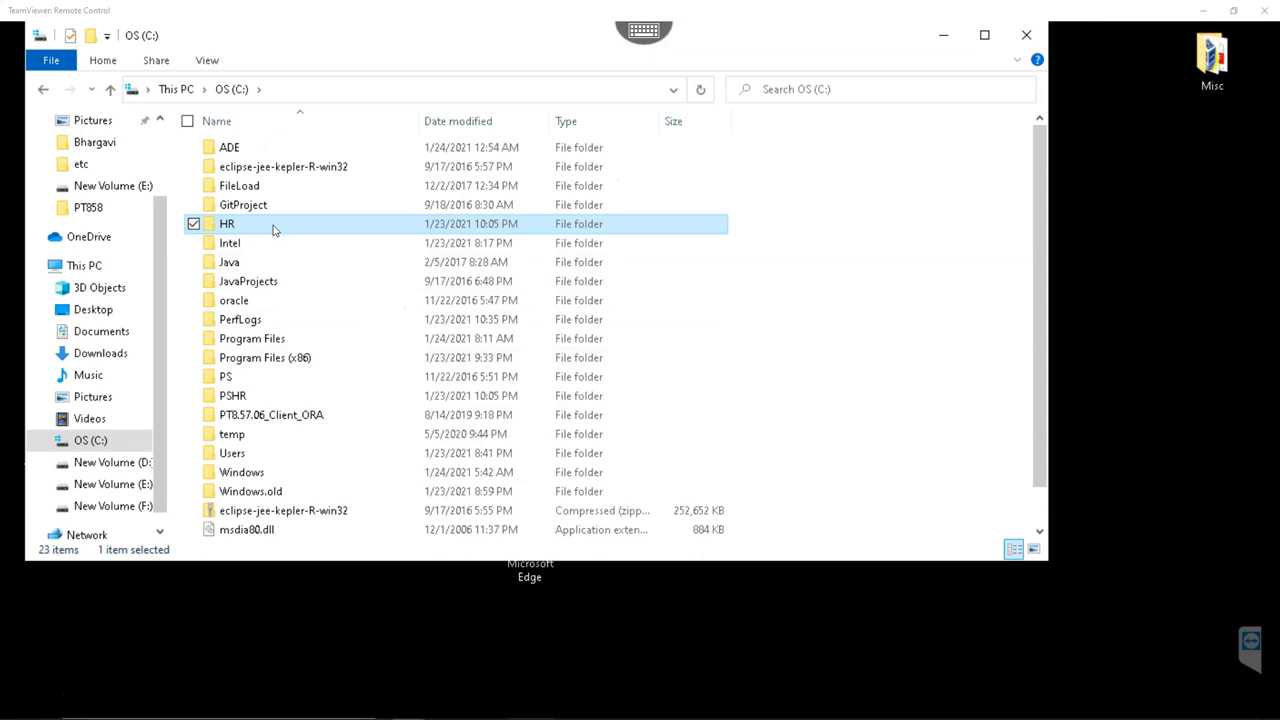
{"action": "mouse_move", "coordinate": [250, 230]}
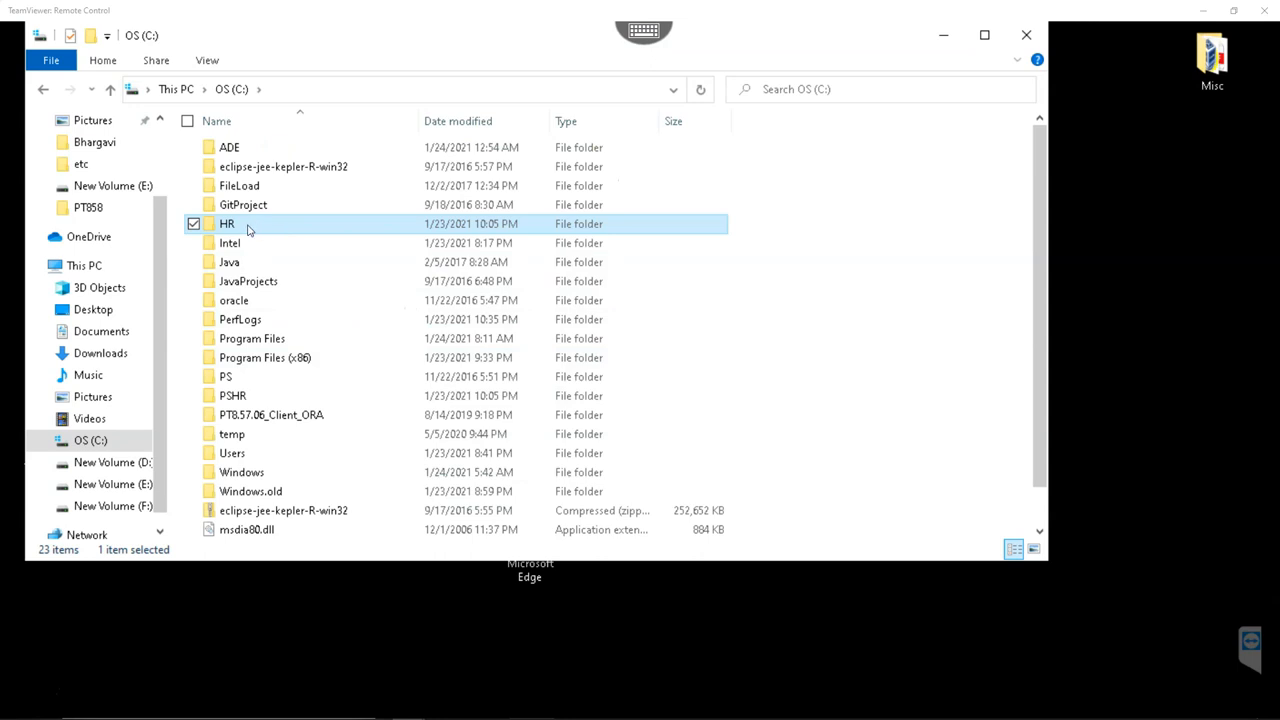
Step: Navigate File Explorer into C:\HR\pt\ps_home8.58.08
{"action": "double_click", "coordinate": [227, 223]}
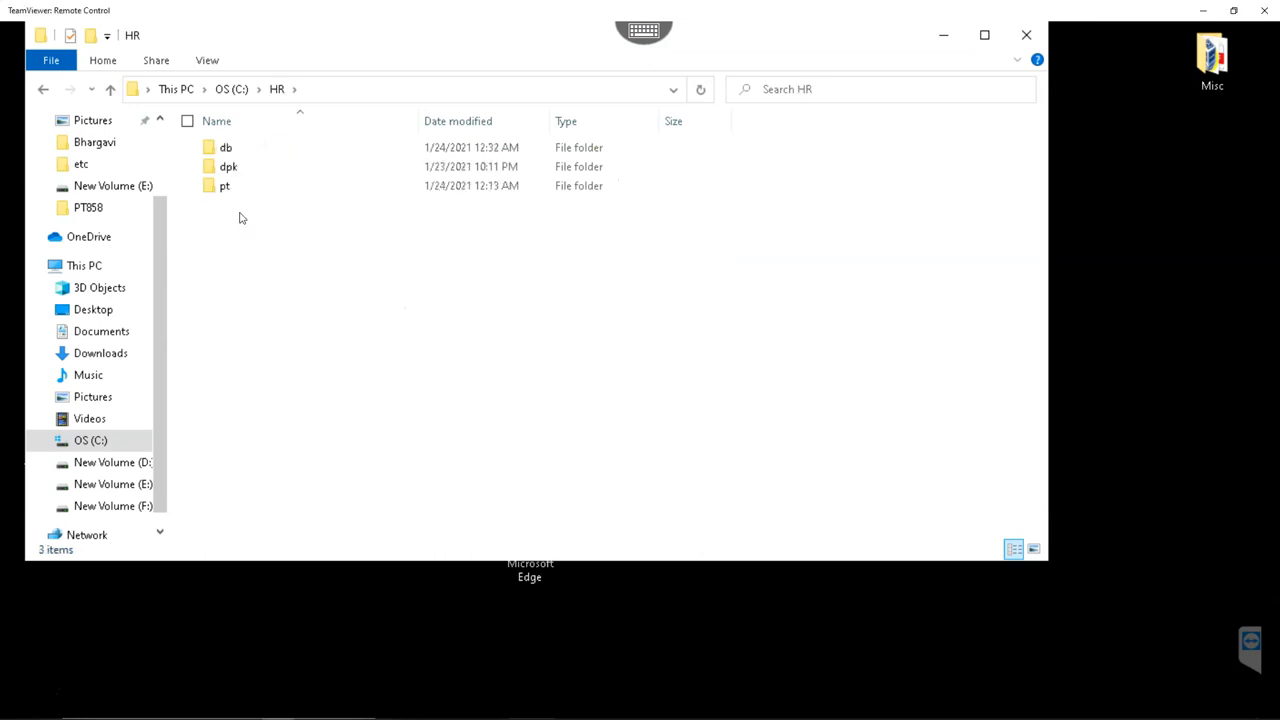
{"action": "double_click", "coordinate": [224, 185]}
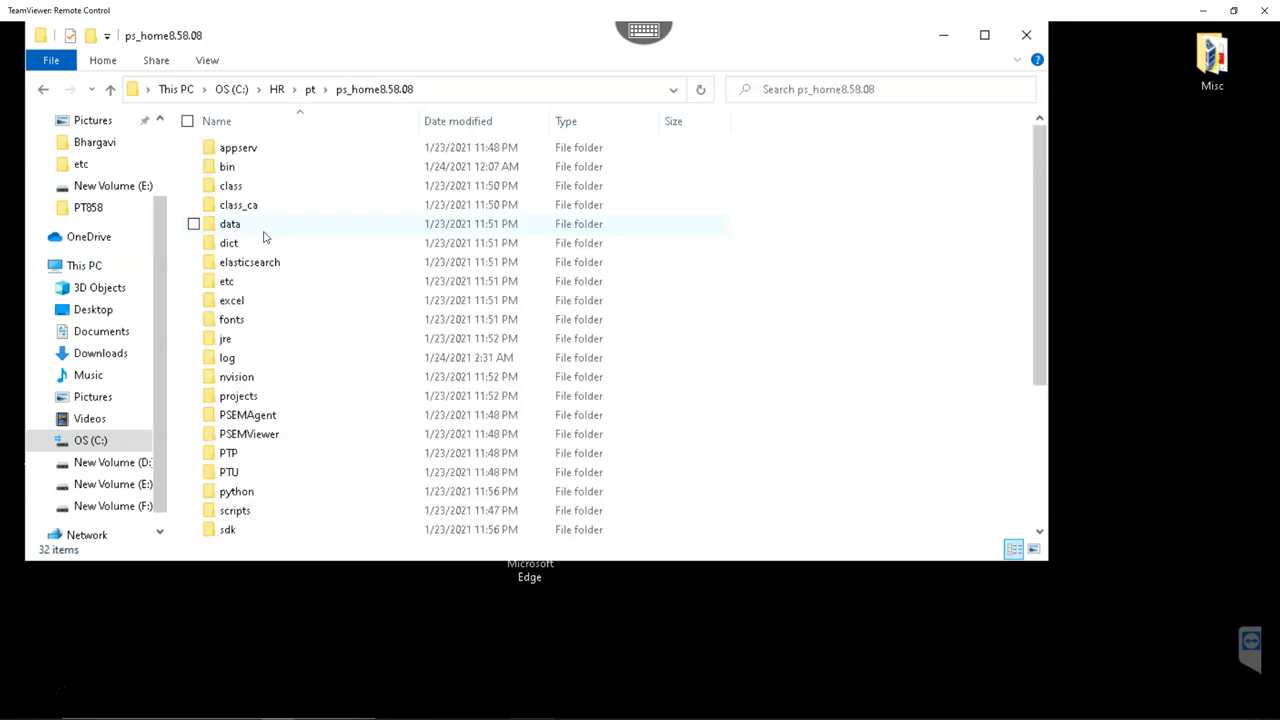
{"action": "double_click", "coordinate": [238, 147]}
{"action": "type", "text": "CMD"}
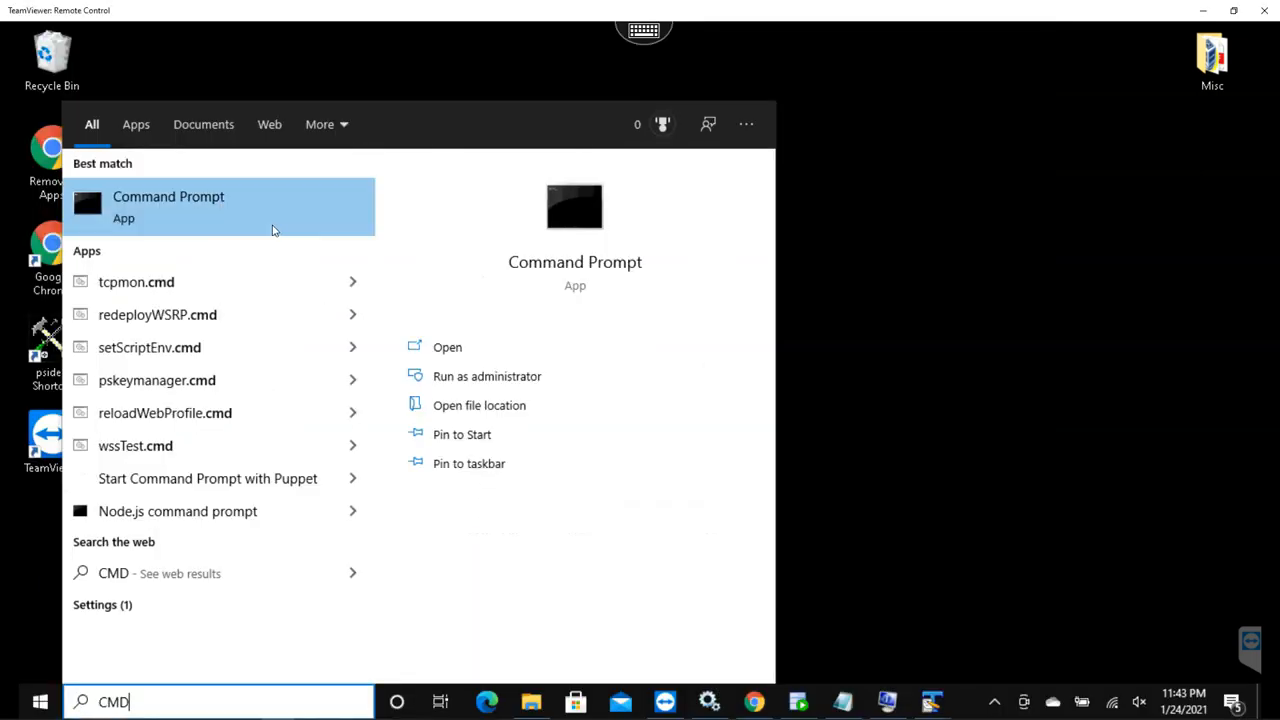
Step: Run psadmin as administrator and serial-boot the APPDOM application server domain
{"action": "left_click", "coordinate": [486, 376]}
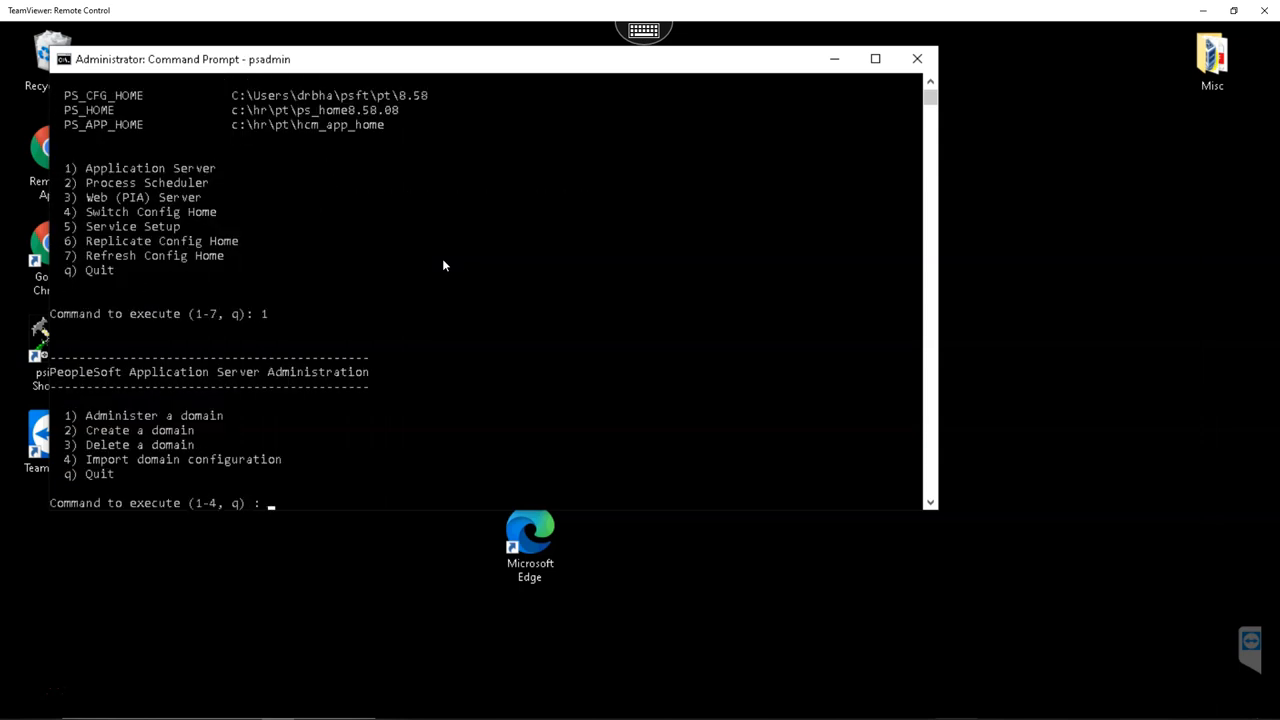
{"action": "type", "text": "1"}
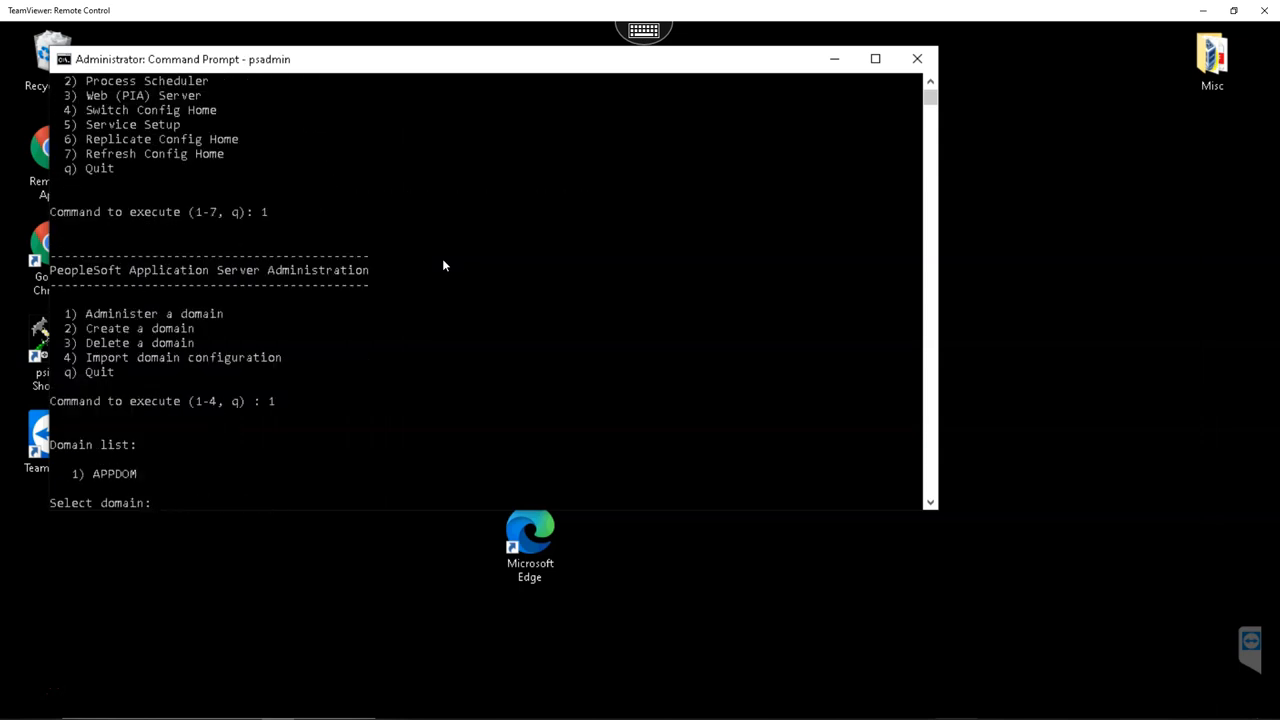
{"action": "type", "text": "1"}
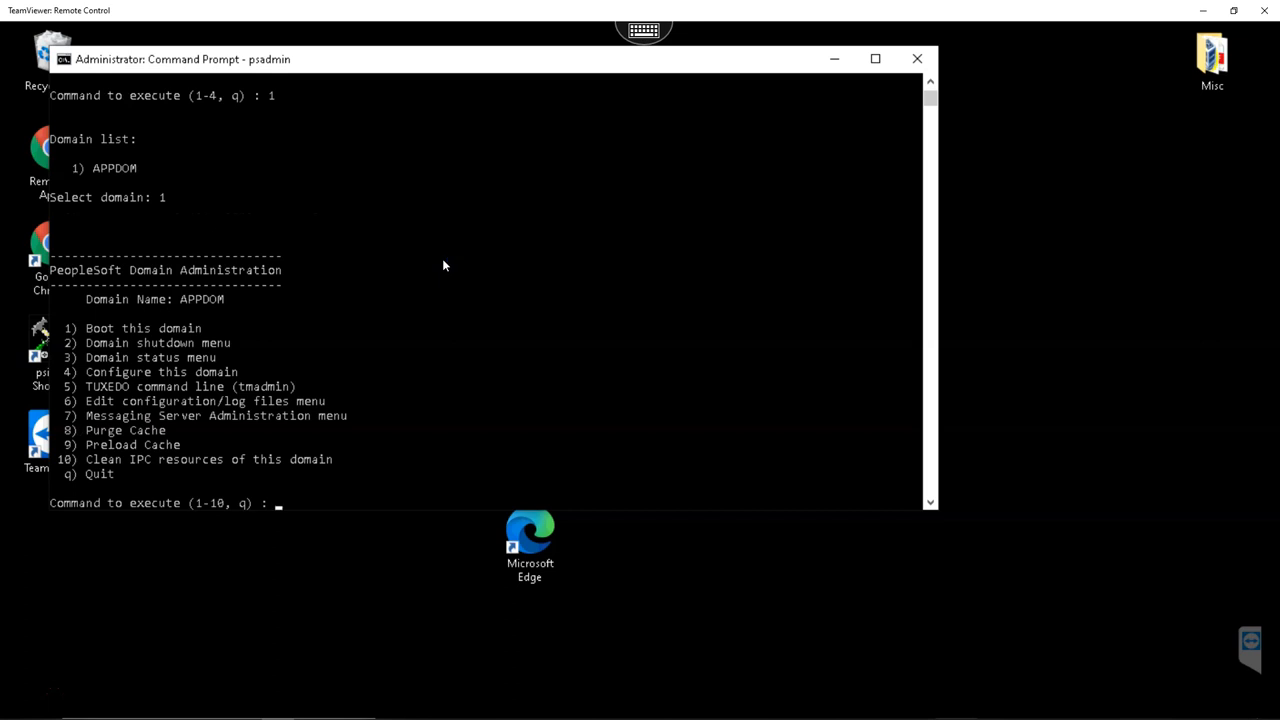
{"action": "type", "text": "1"}
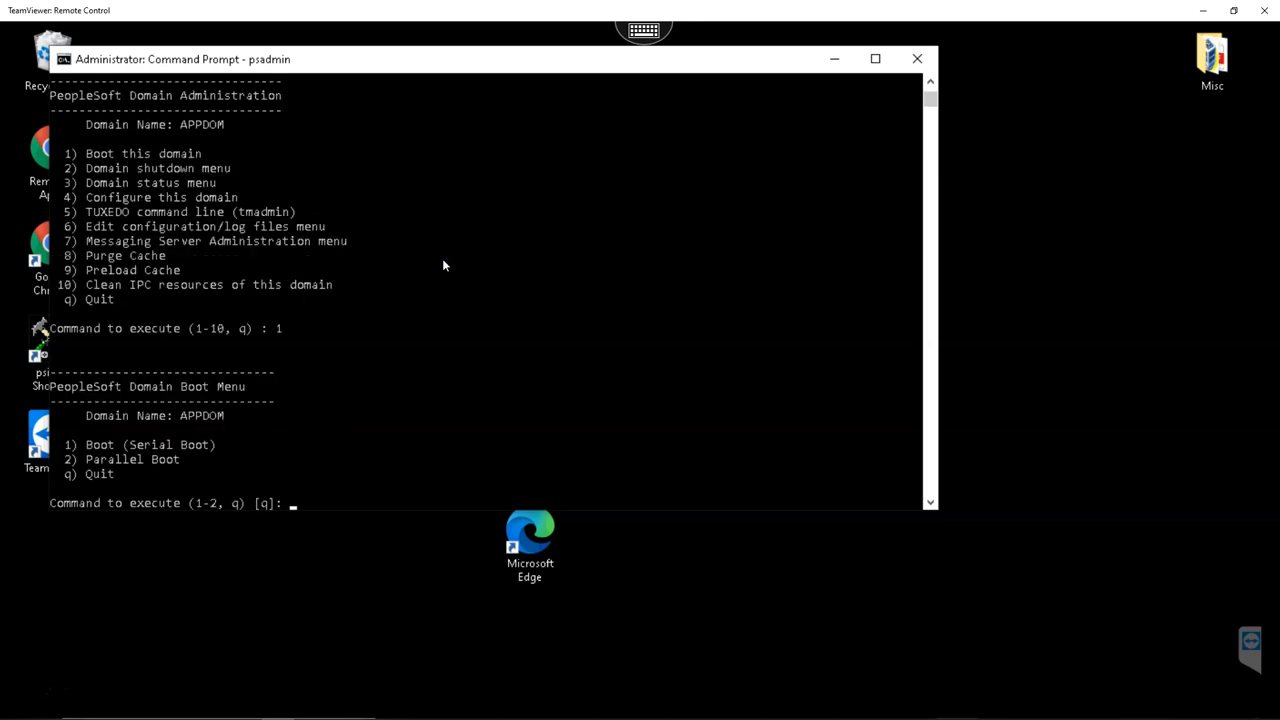
{"action": "type", "text": "1"}
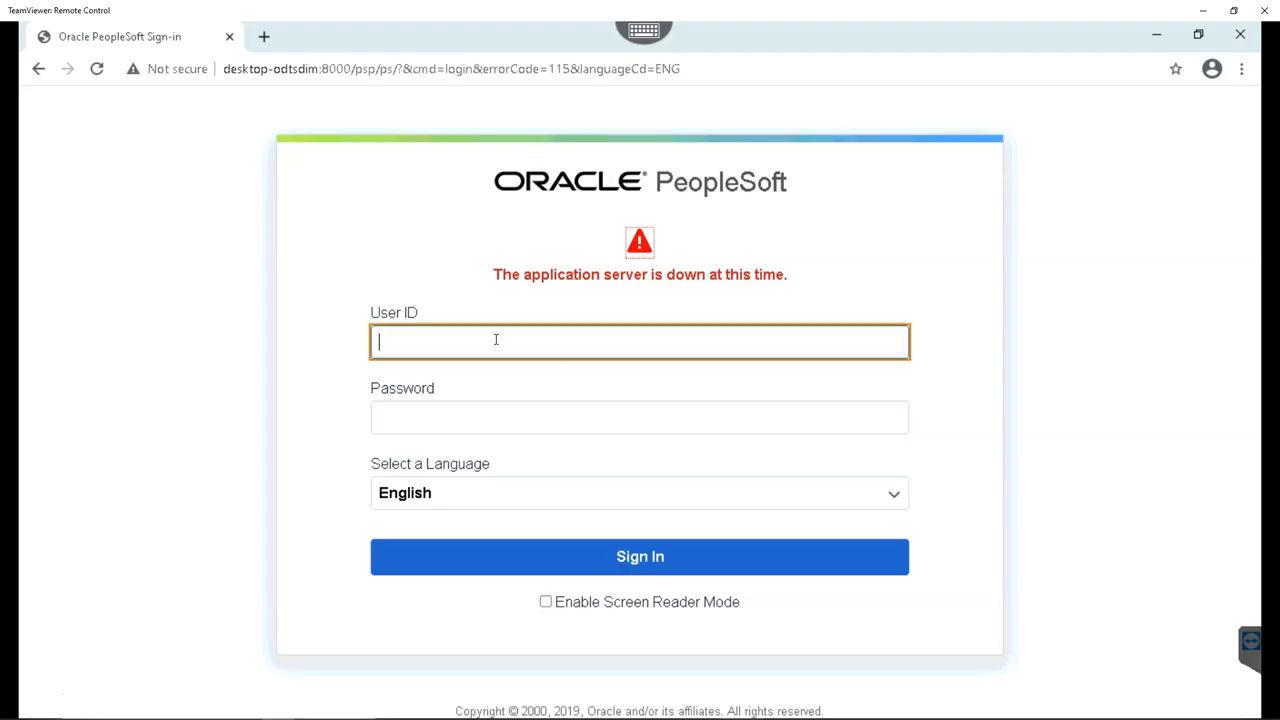
Step: Sign in to PeopleSoft as PS, reaching the Manager Self Service homepage
{"action": "type", "text": "P"}
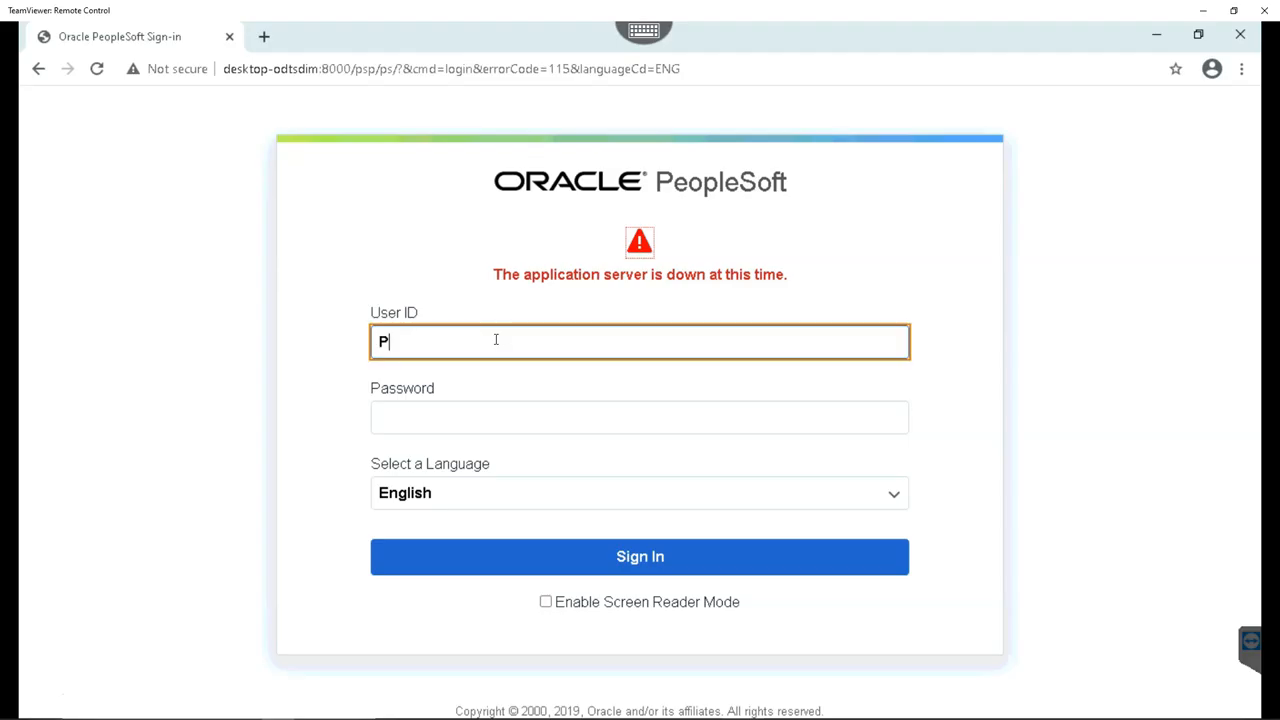
{"action": "left_click", "coordinate": [639, 556]}
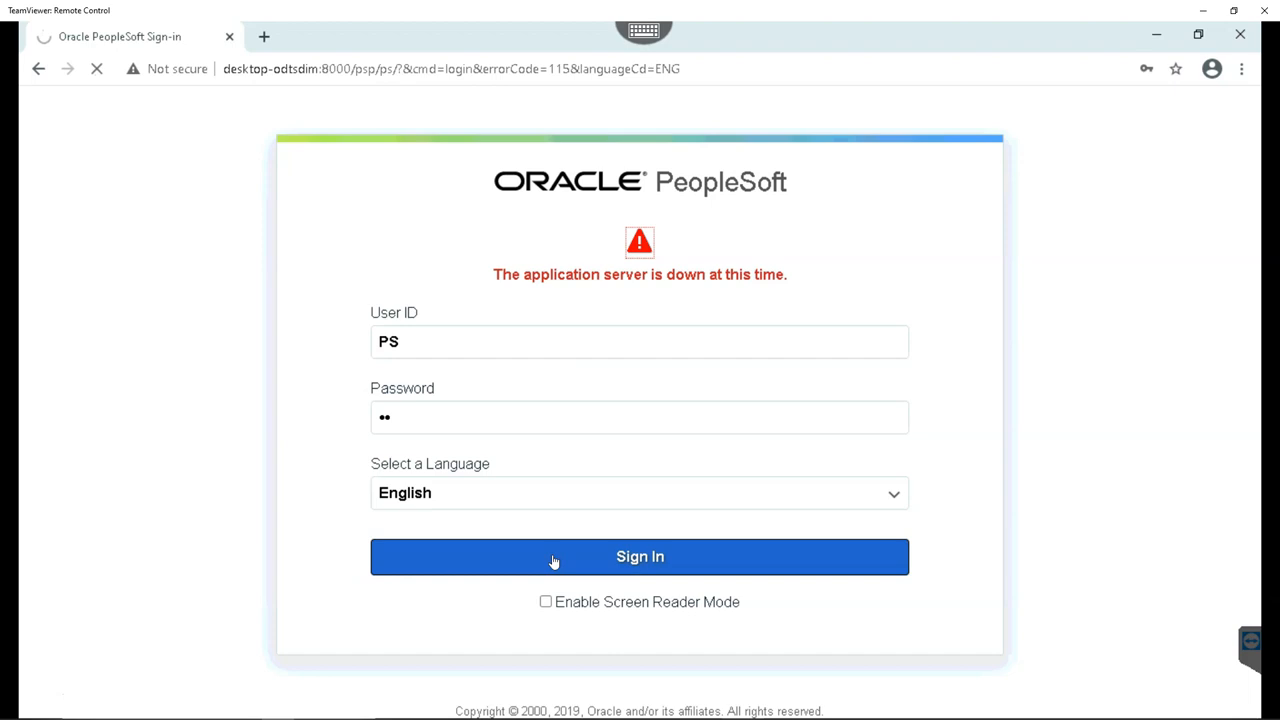
{"action": "left_click", "coordinate": [639, 556]}
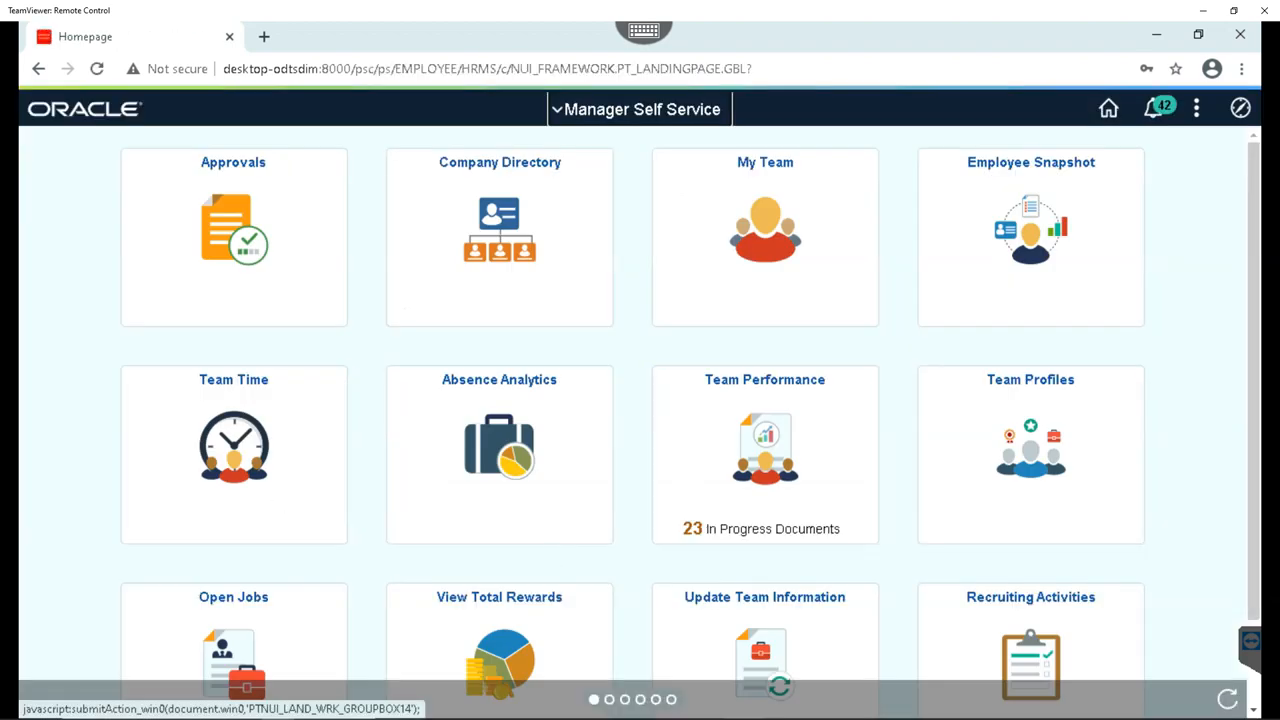